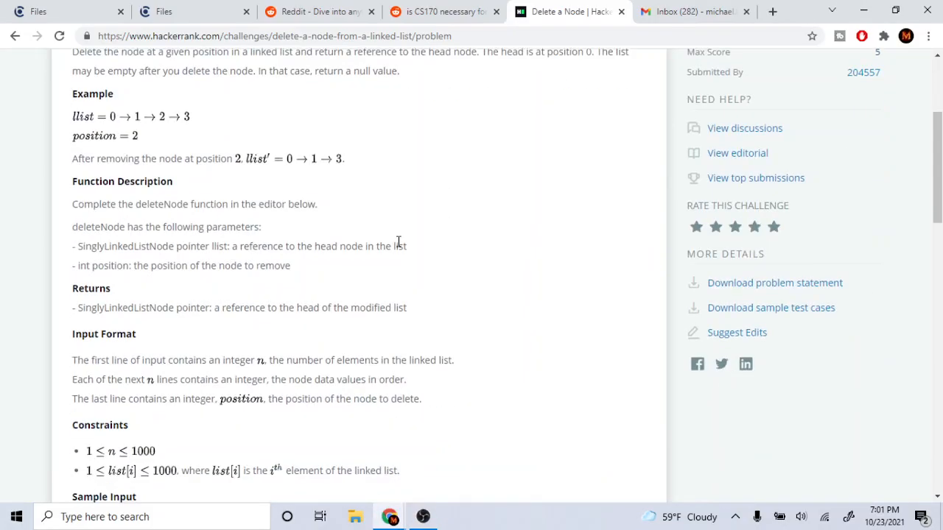
- Scroll through the Delete a Node statement and sample down to the deleteNode stub
scroll(up, 3)
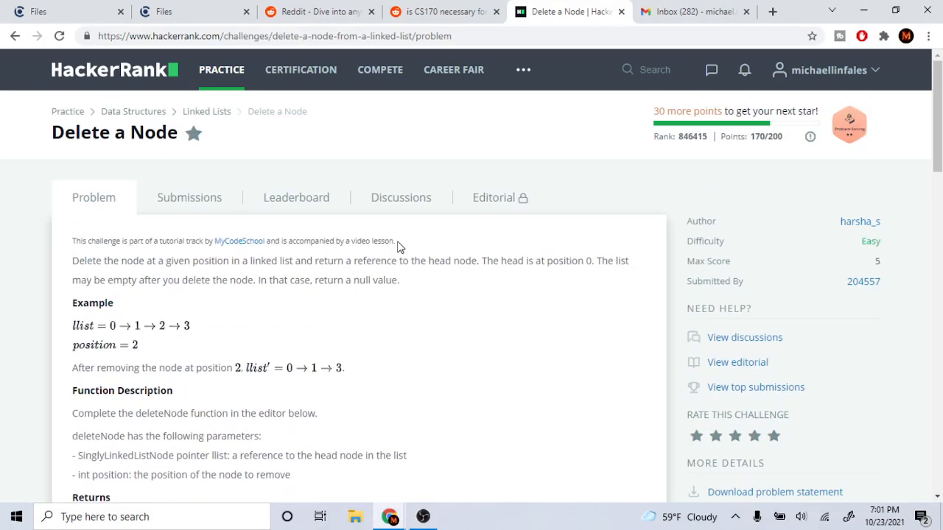
scroll(down, 3)
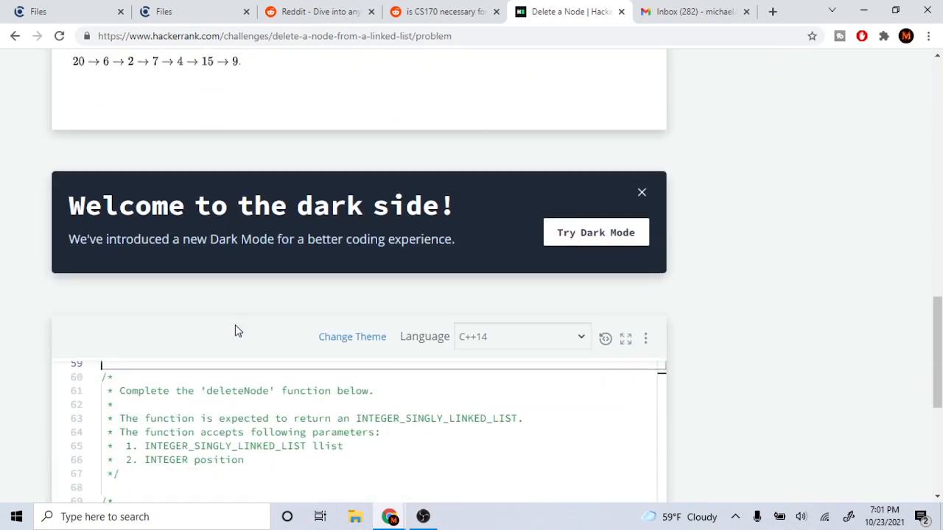
scroll(down, 3)
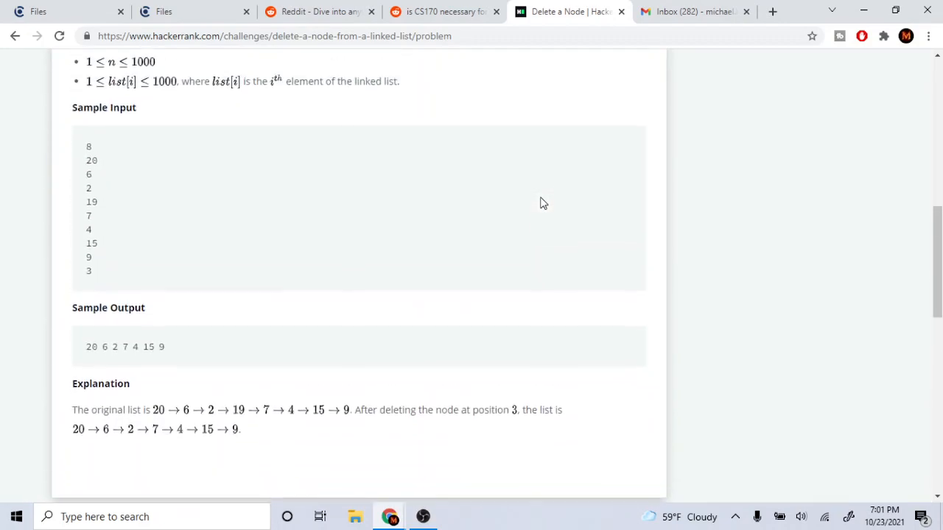
scroll(down, 3)
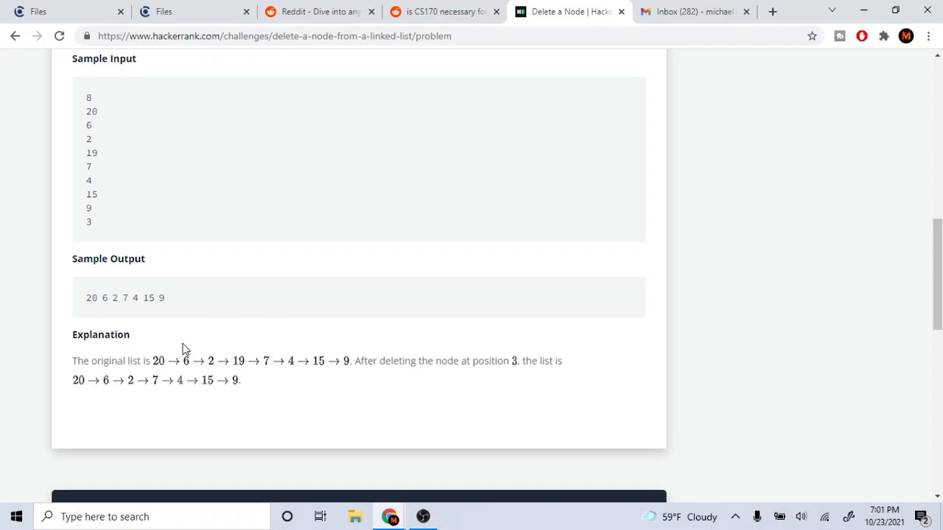
mouse_move(172, 365)
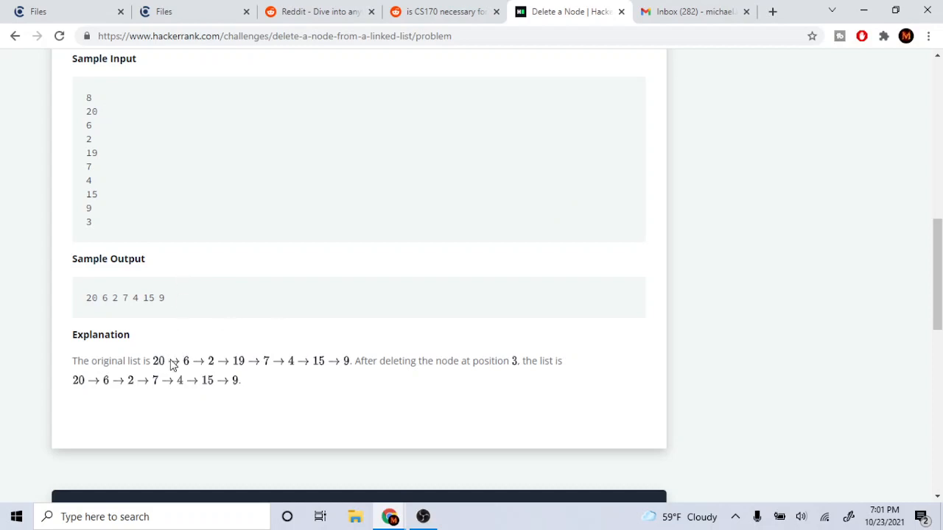
mouse_move(262, 366)
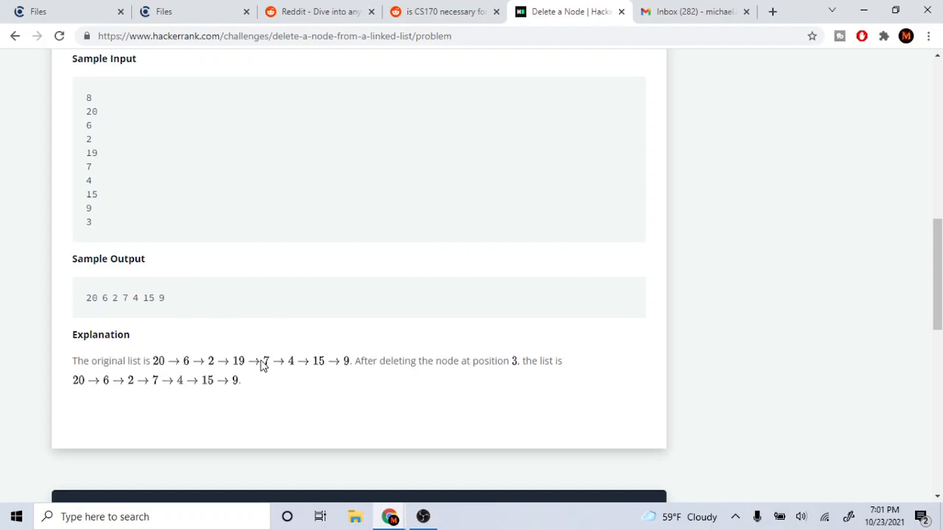
mouse_move(322, 369)
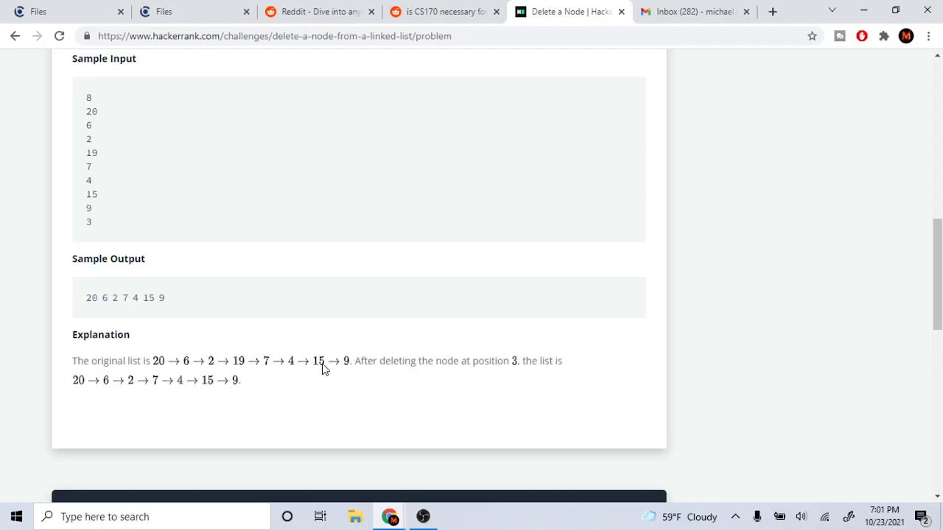
mouse_move(405, 376)
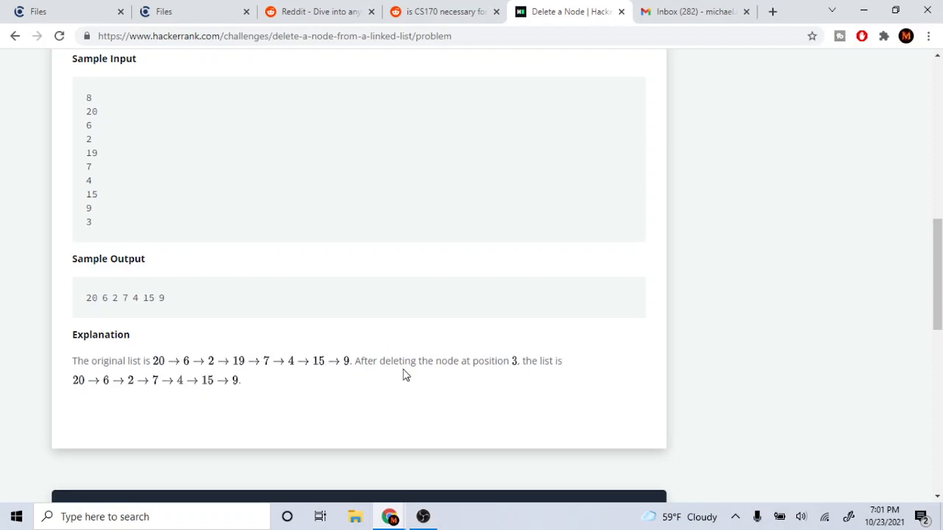
mouse_move(163, 348)
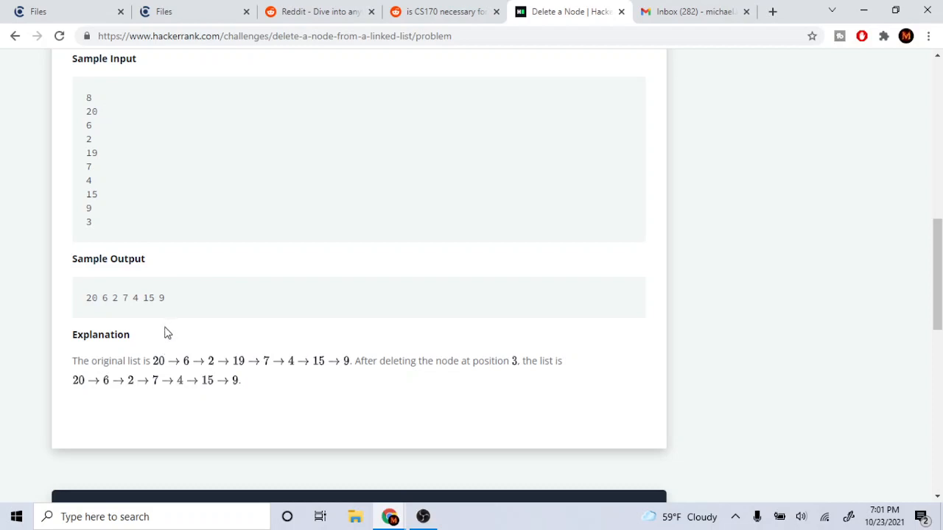
mouse_move(254, 368)
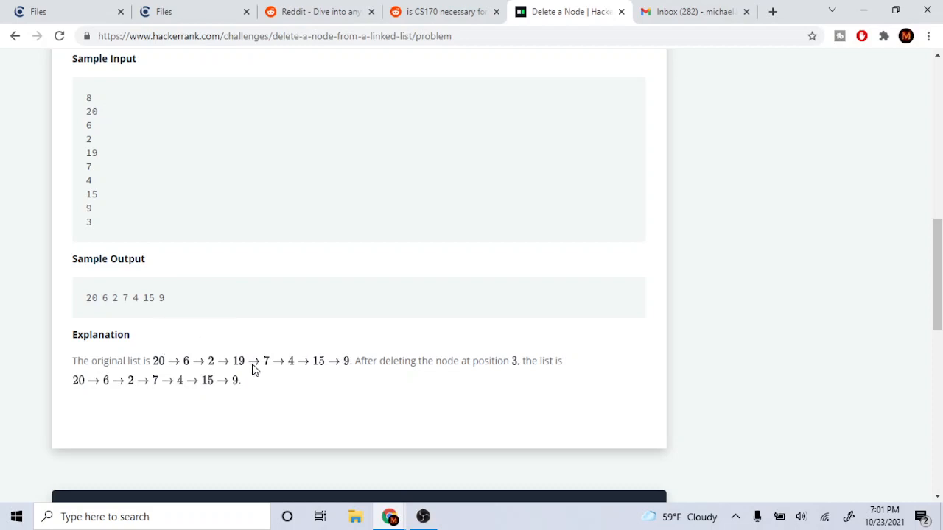
mouse_move(101, 391)
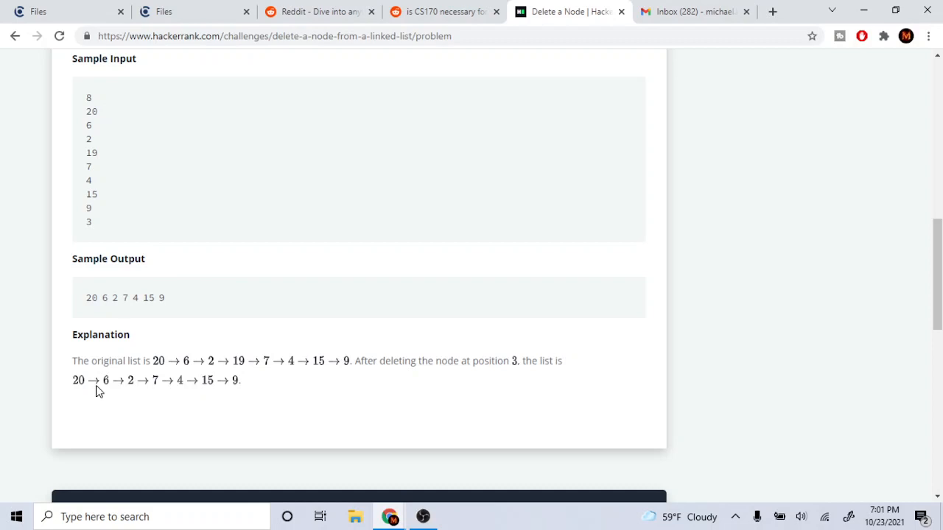
mouse_move(140, 396)
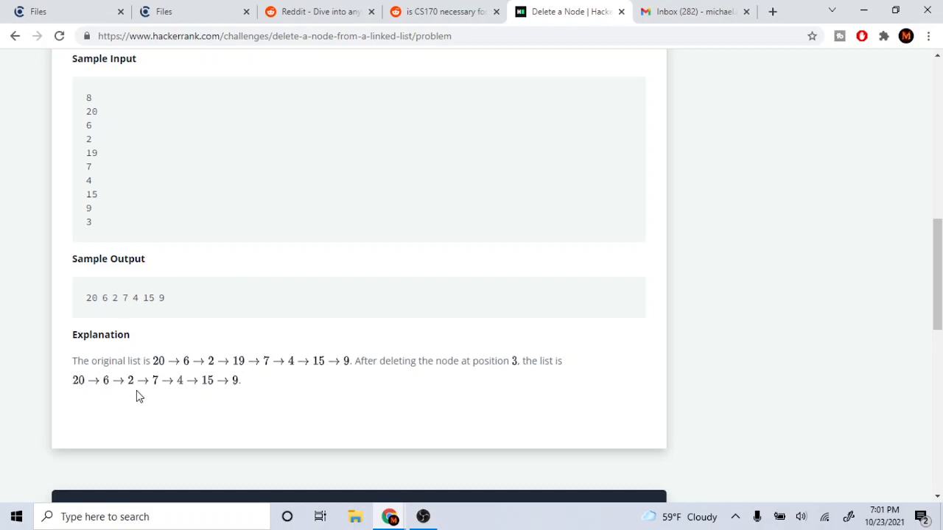
mouse_move(188, 373)
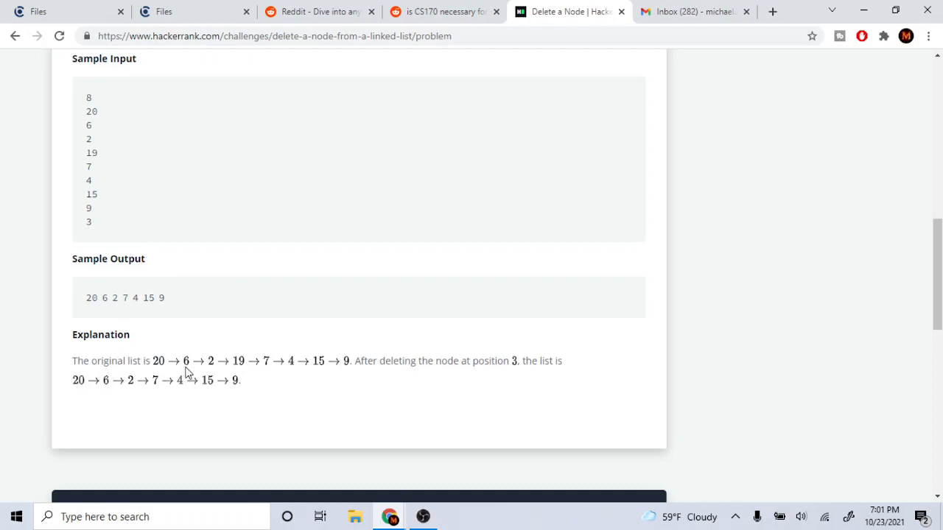
mouse_move(218, 390)
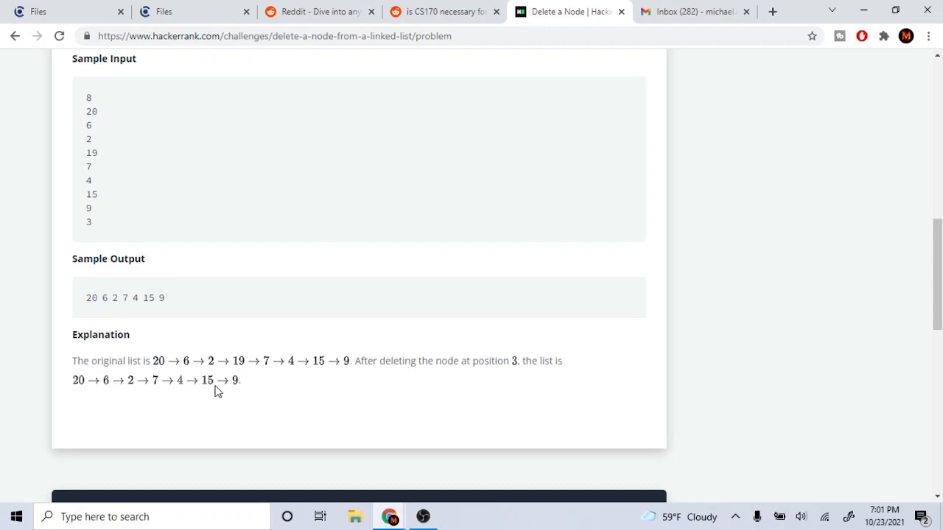
scroll(down, 3)
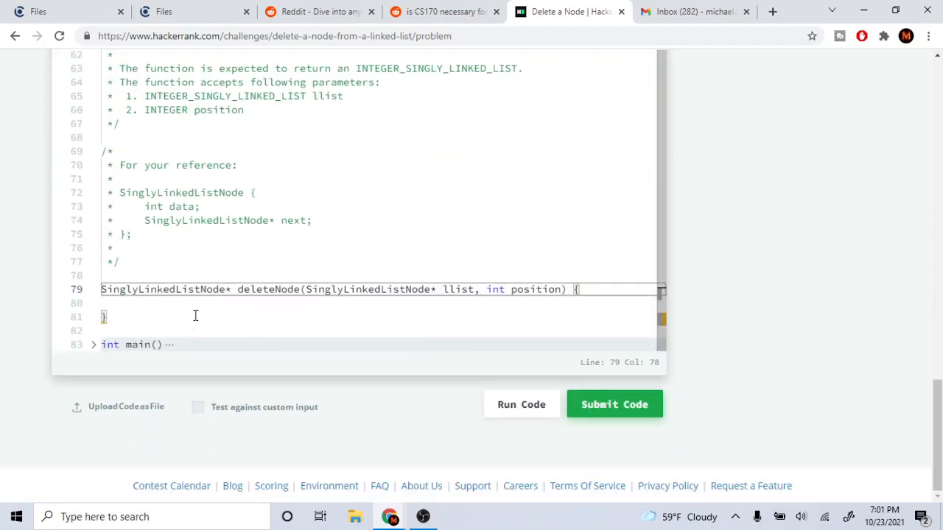
- Scroll back up to review the sample explanation for deleting position 3
scroll(up, 3)
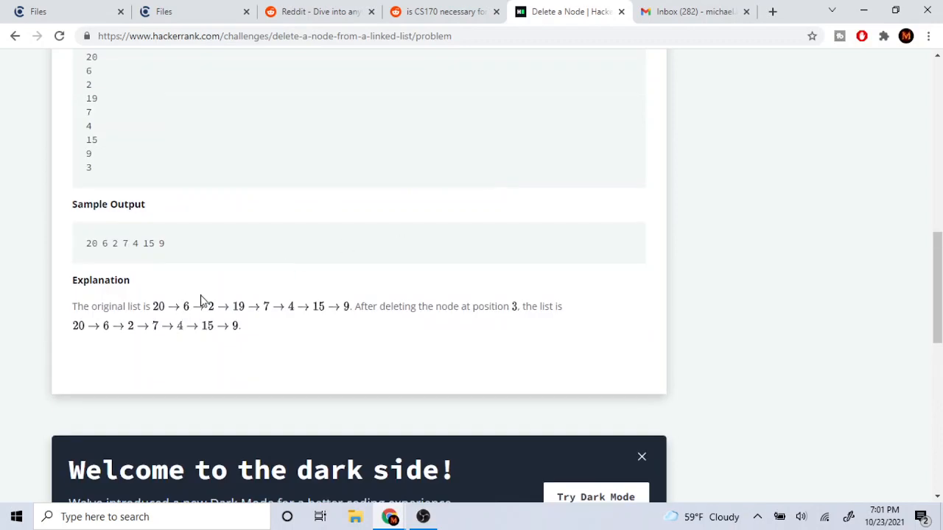
mouse_move(224, 318)
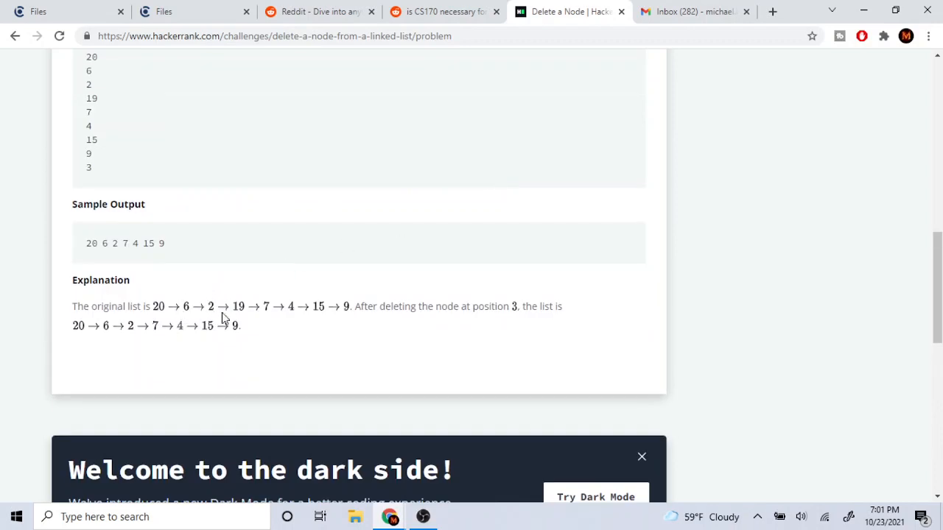
mouse_move(236, 308)
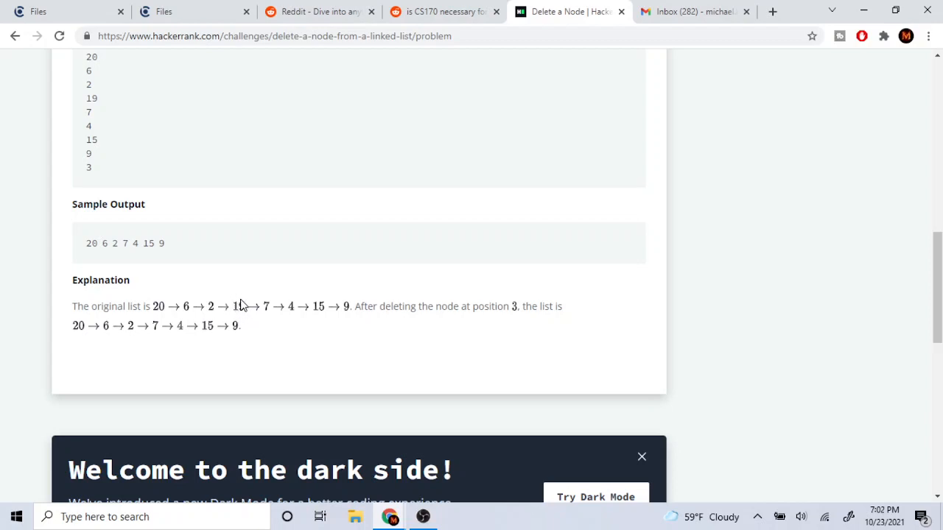
mouse_move(213, 313)
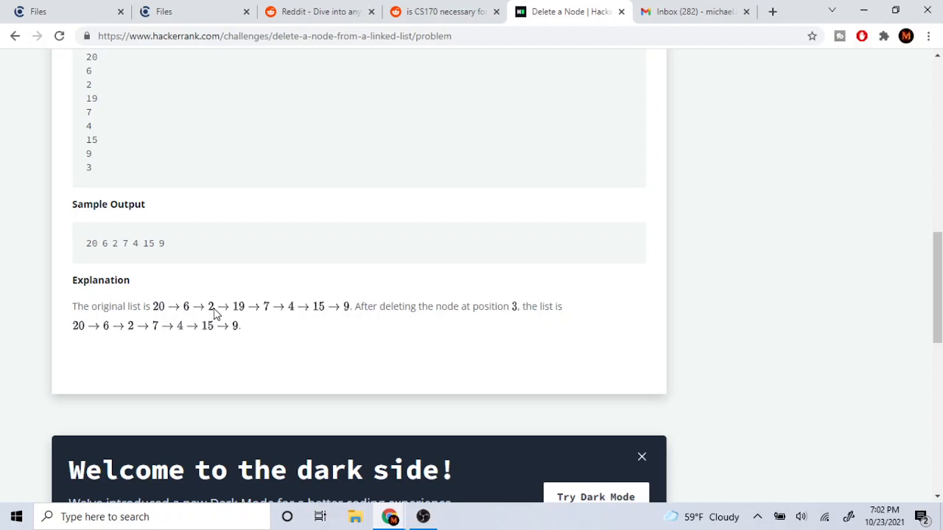
mouse_move(266, 308)
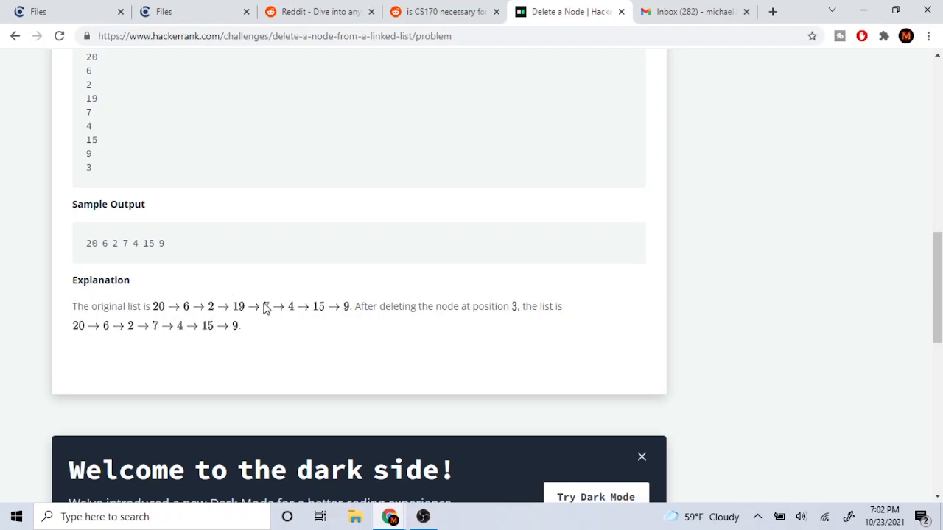
mouse_move(245, 315)
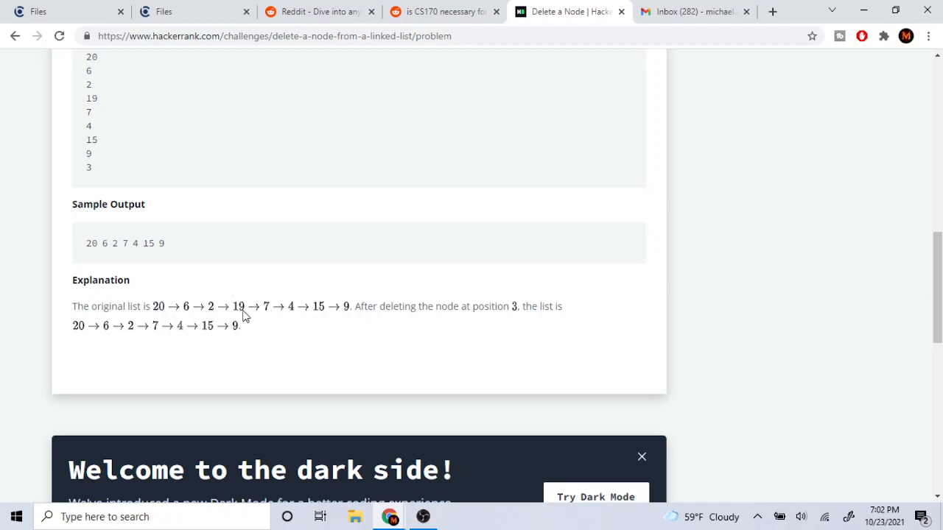
mouse_move(224, 316)
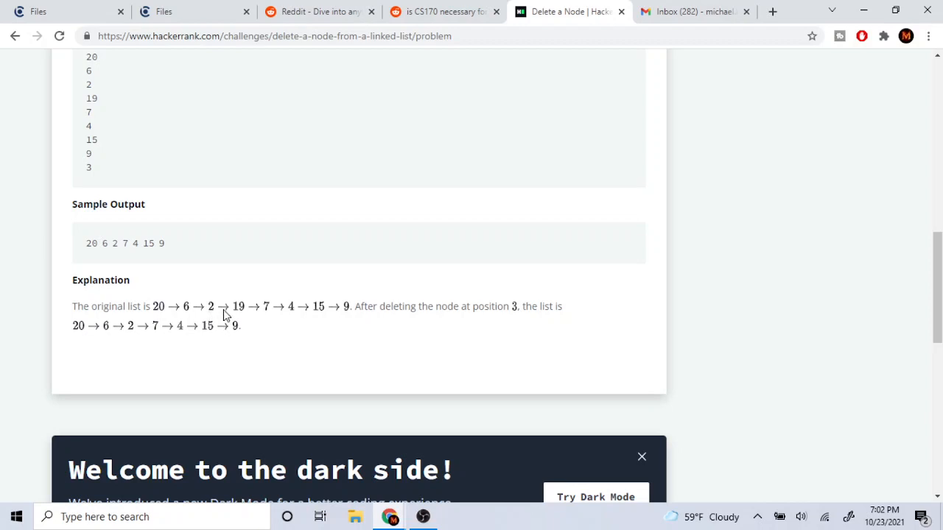
mouse_move(279, 318)
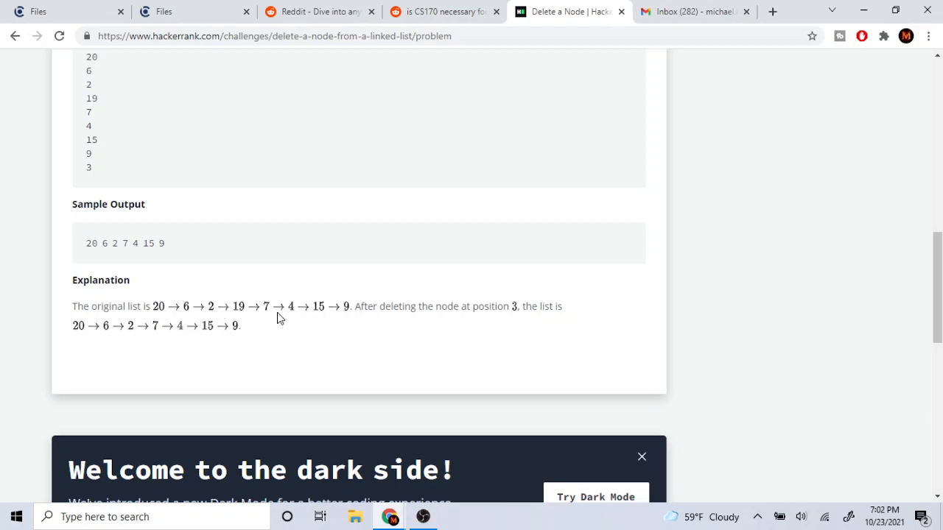
mouse_move(156, 333)
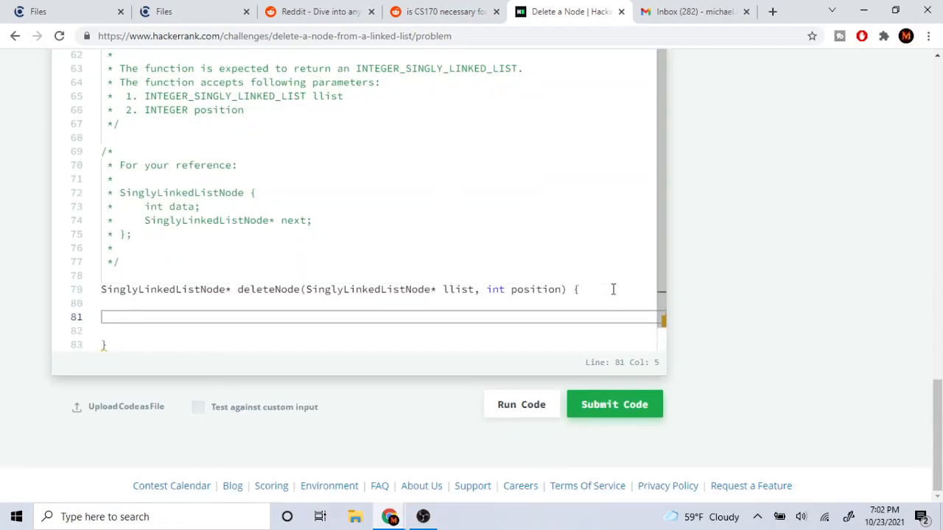
- Declare SinglyLinkedListNode *curr = llist, a position counter at 0, and a while loop on curr
click(398, 288)
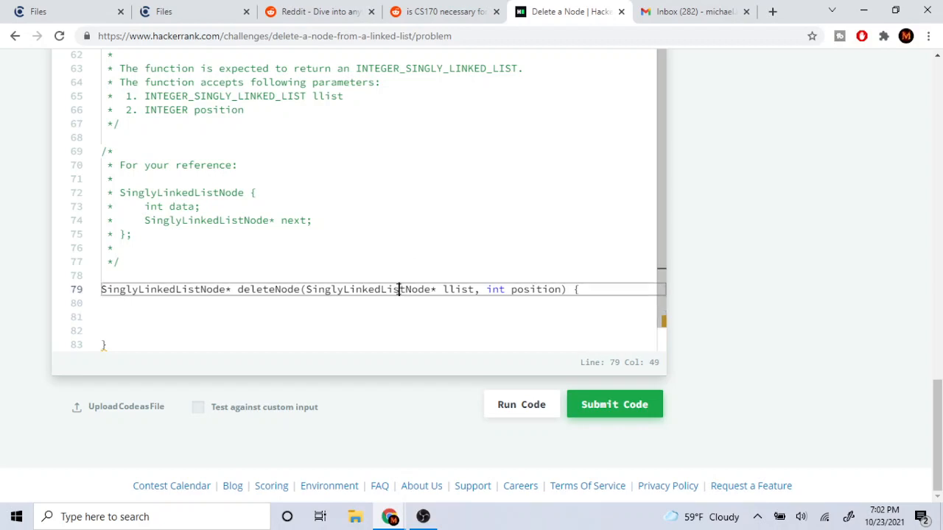
text(SinglyLinkedListNode *)
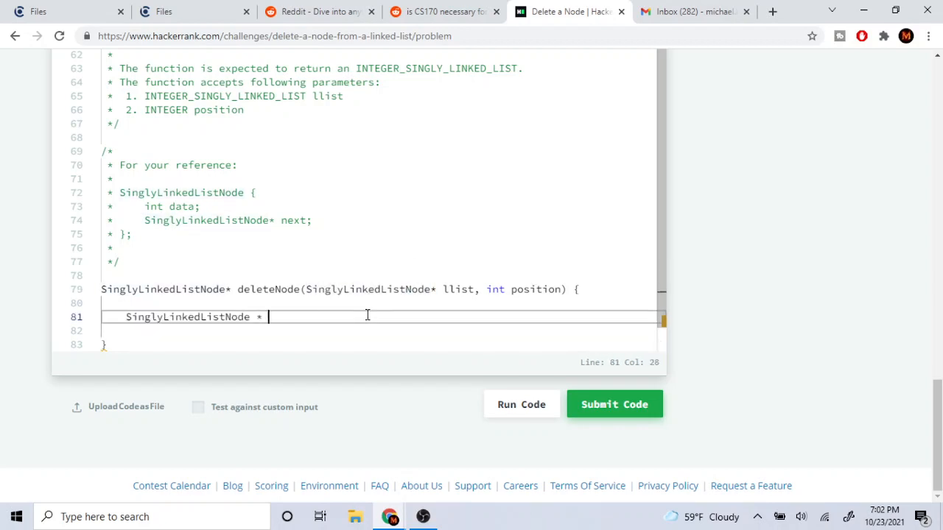
text(curr = llist;)
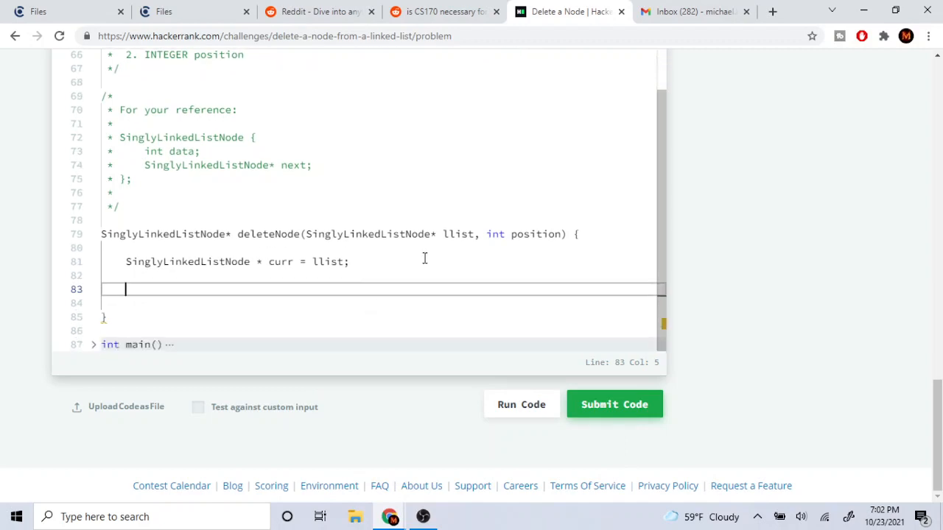
text(int i =)
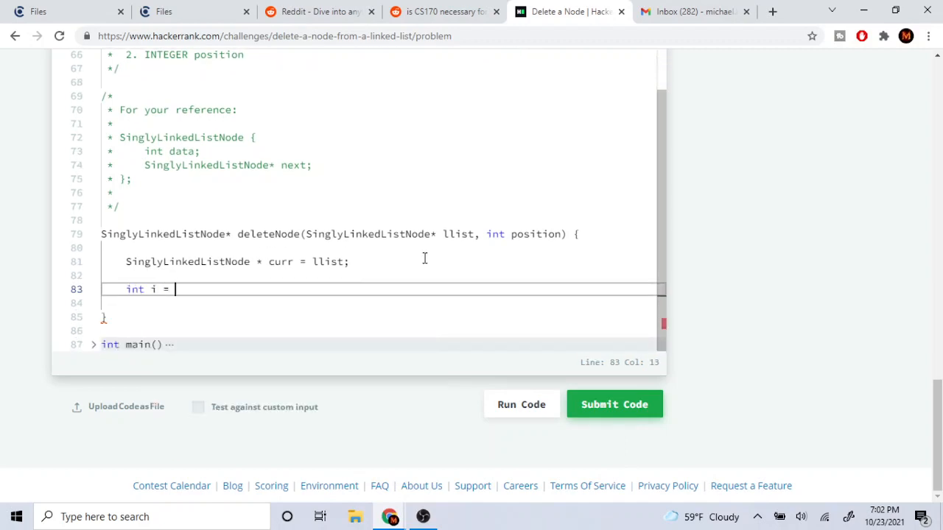
text(pos = 0;)
text(while()
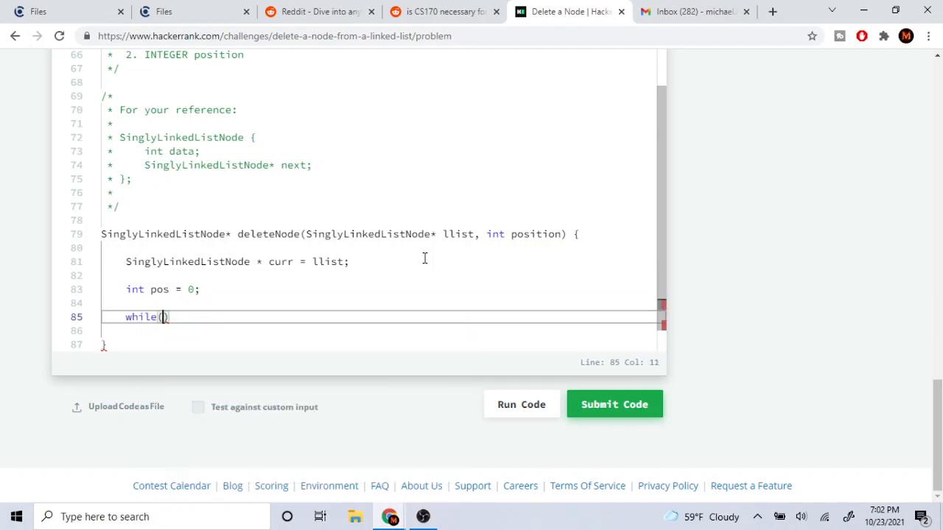
text(curr != nullptr && curr_pos != position - 1)
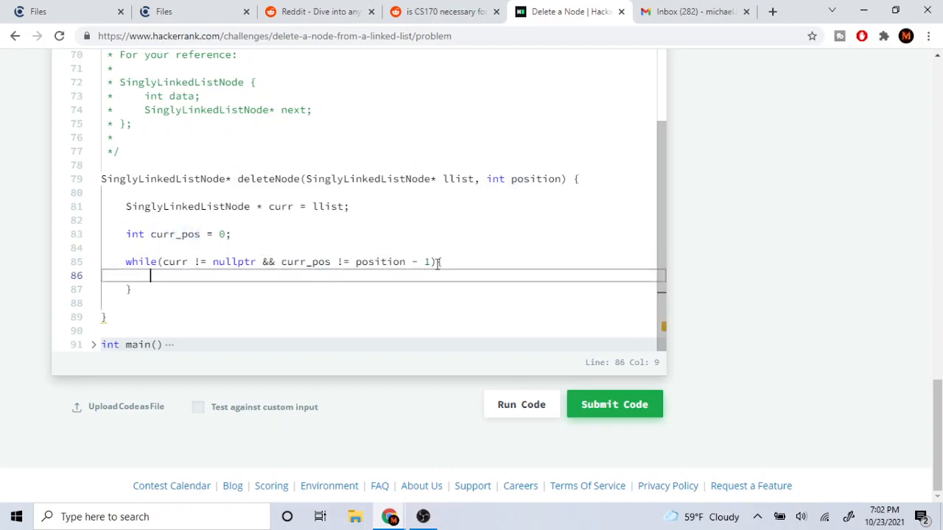
- Inside the loop, advance curr with curr = curr->next;
scroll(up, 3)
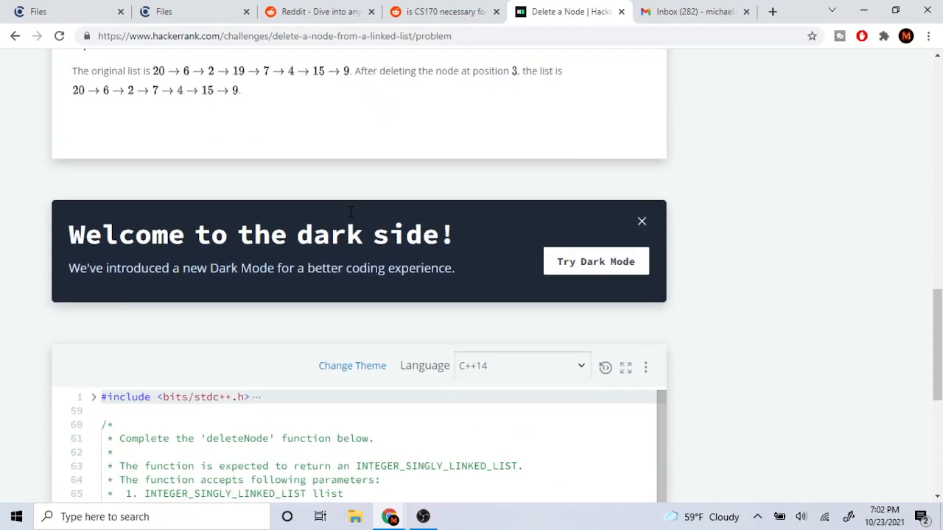
scroll(down, 3)
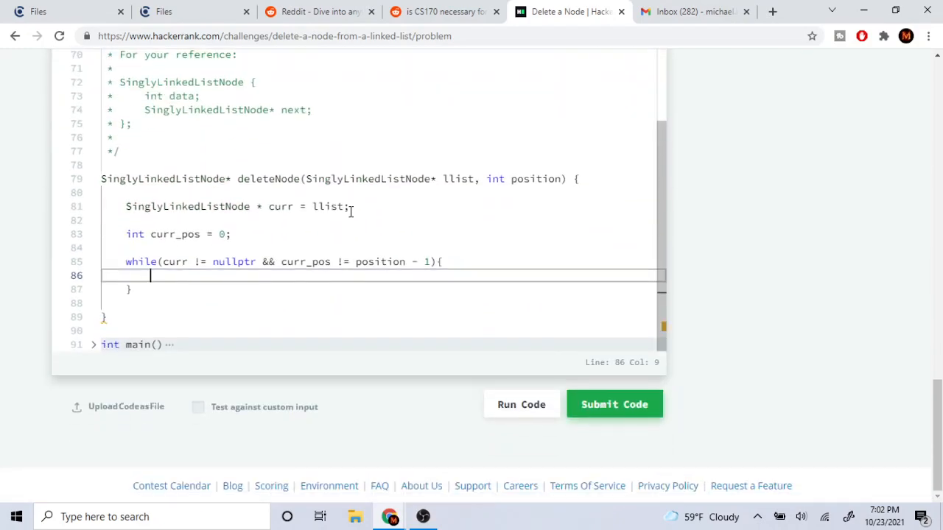
text(curr = c)
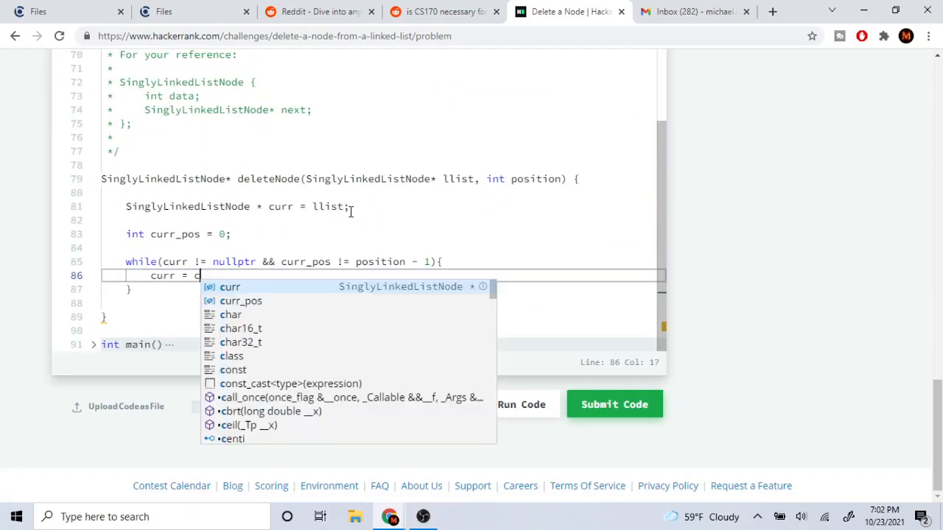
text(urr->next;)
text(curr_pos++;)
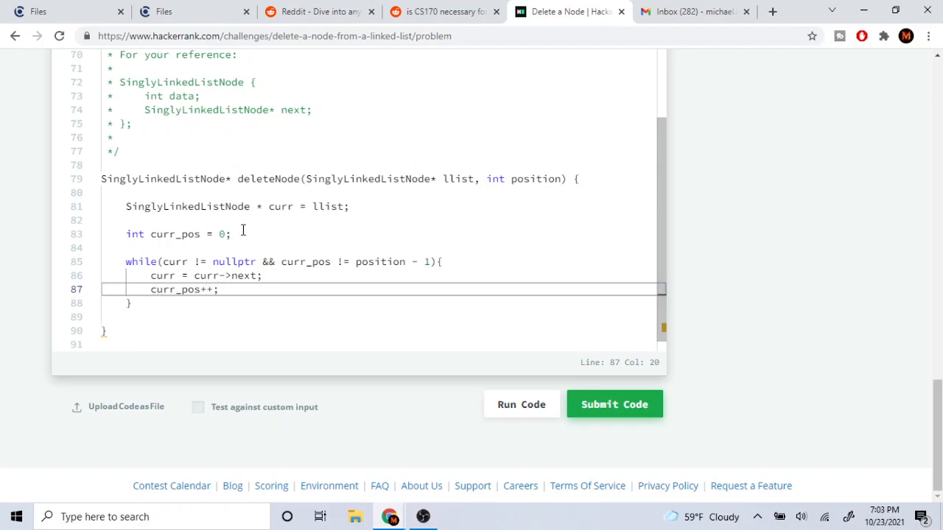
scroll(up, 3)
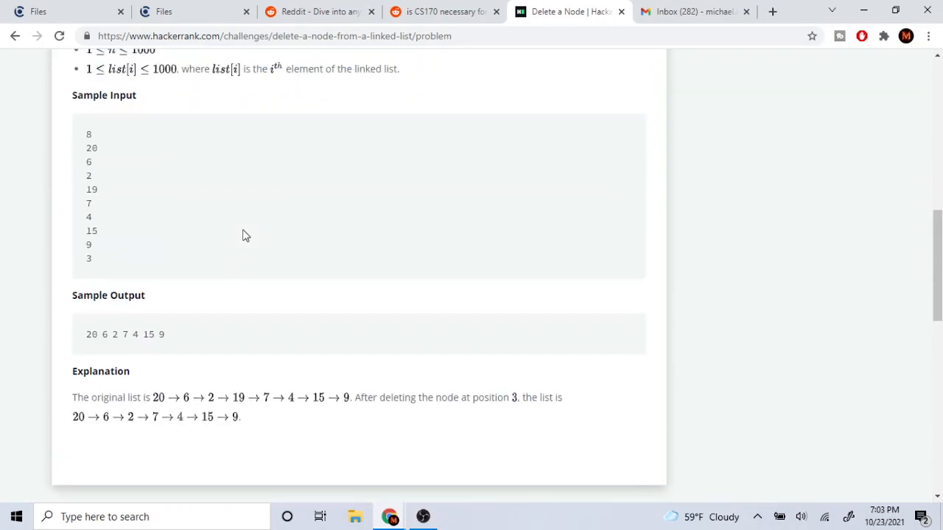
scroll(down, 3)
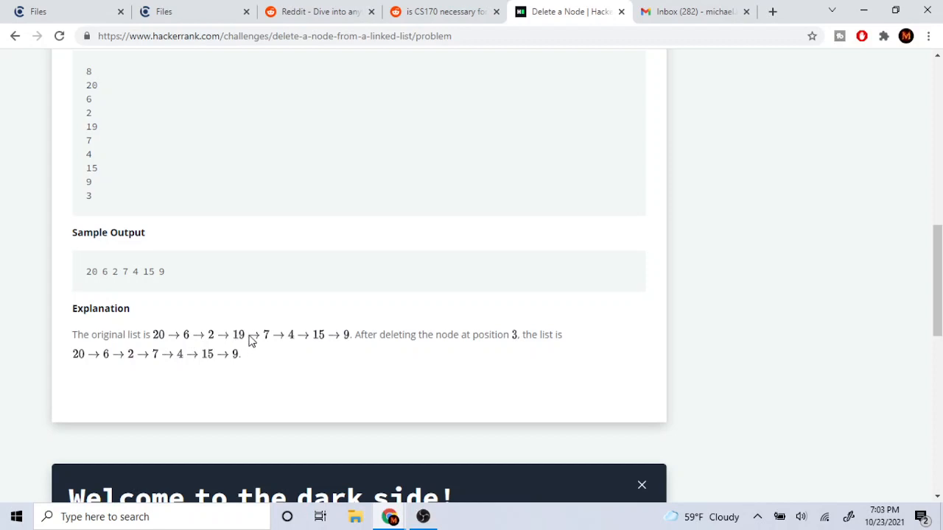
mouse_move(165, 332)
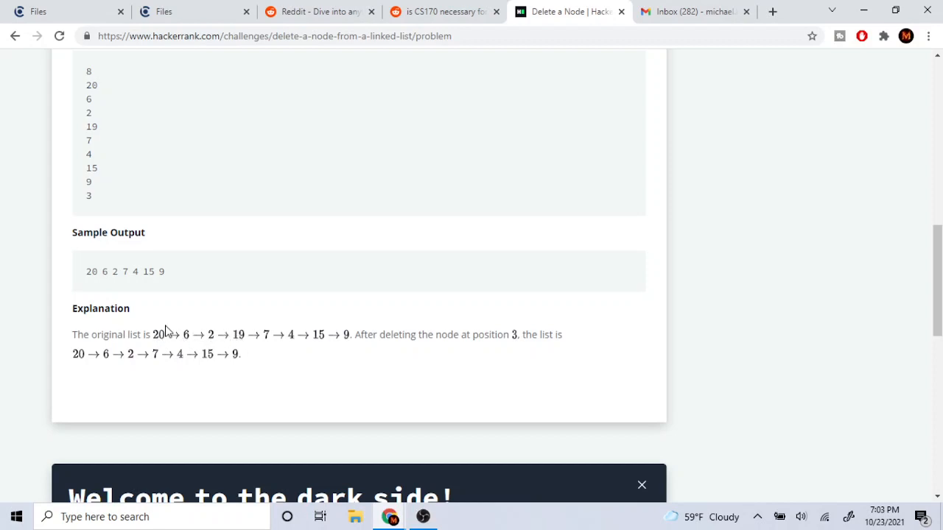
mouse_move(220, 345)
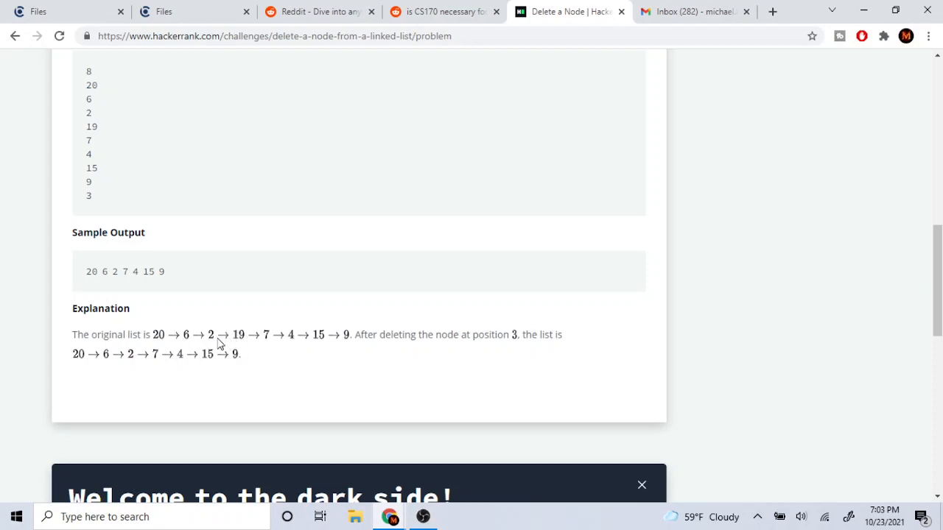
mouse_move(205, 341)
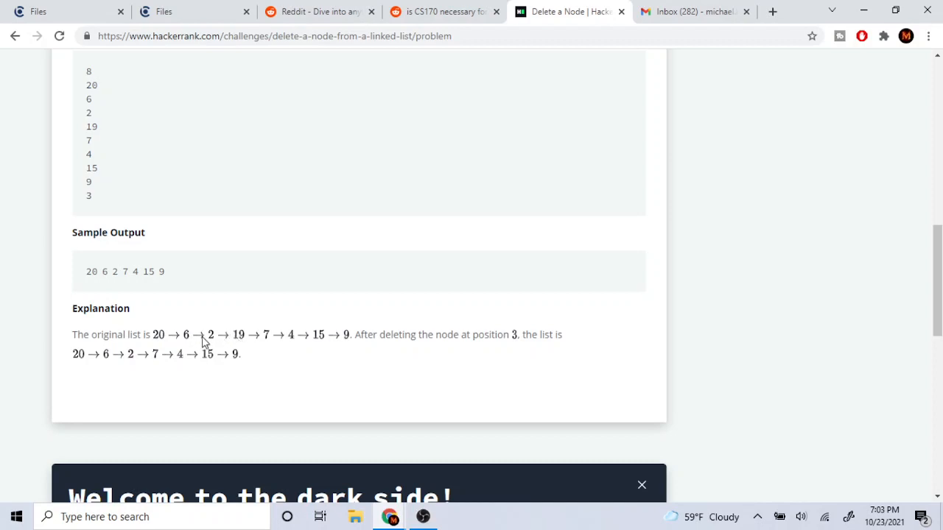
mouse_move(234, 332)
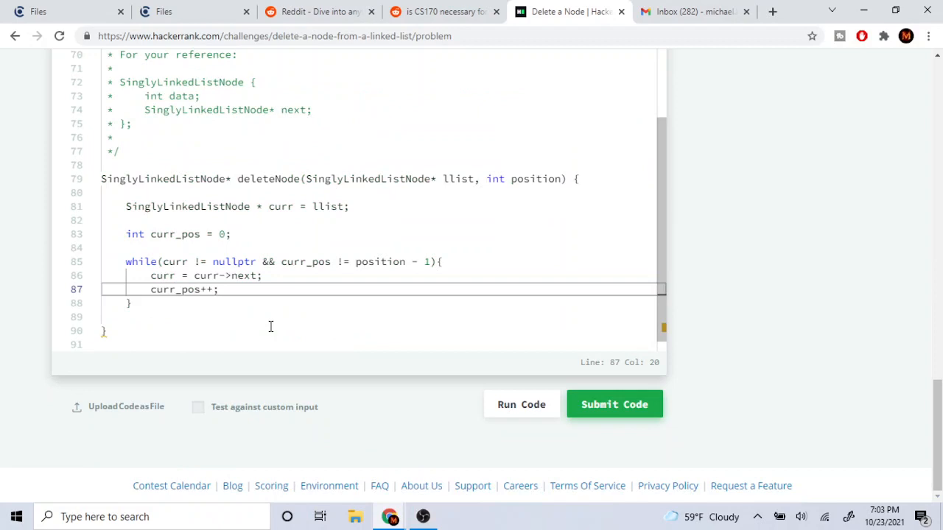
- After the loop, unlink with curr->next = curr->next->next; and return llist;
key(enter)
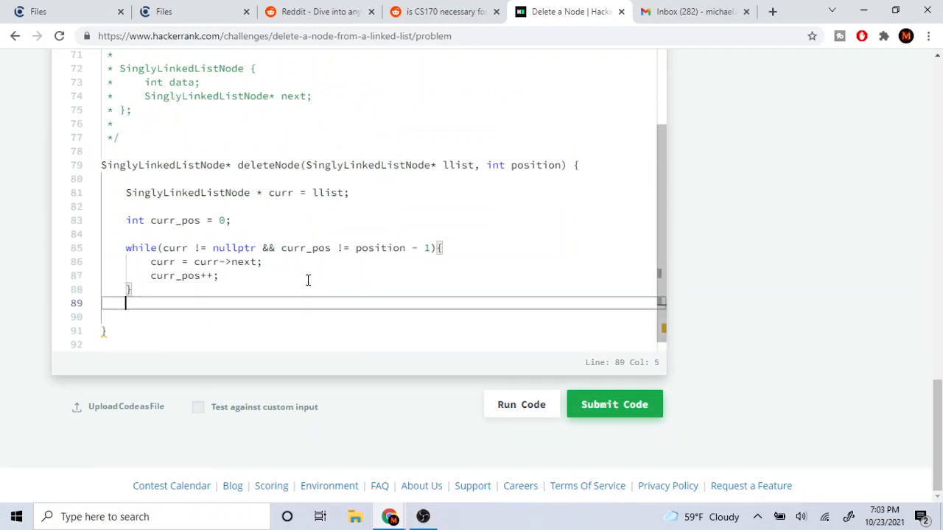
text(curr-)
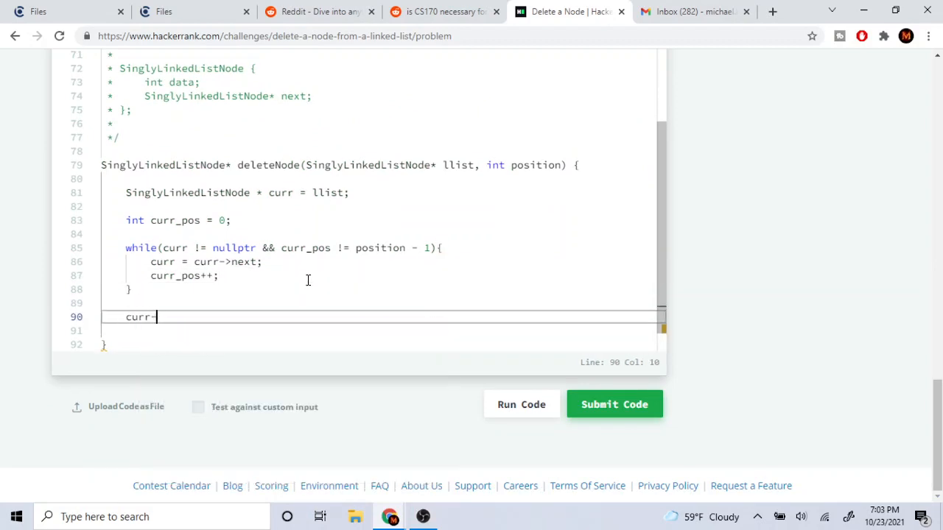
text(>next = c)
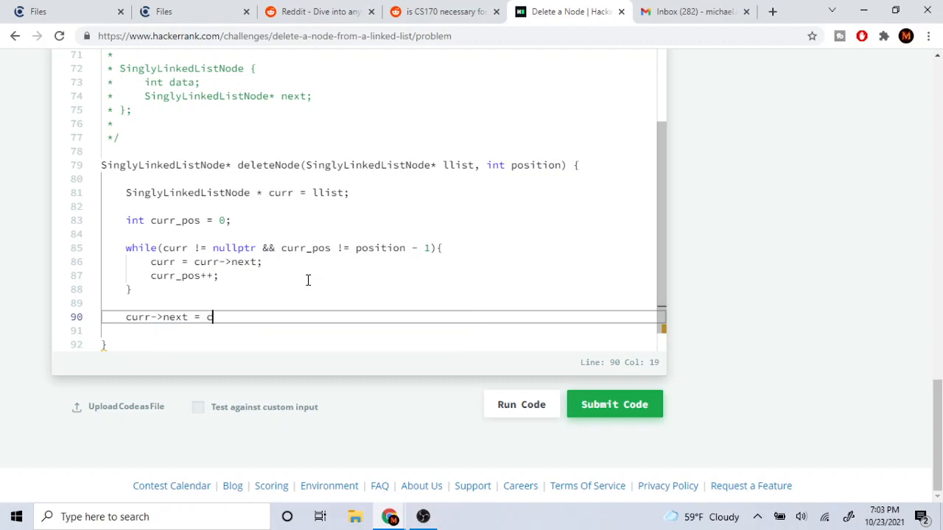
text(urr->next->next;)
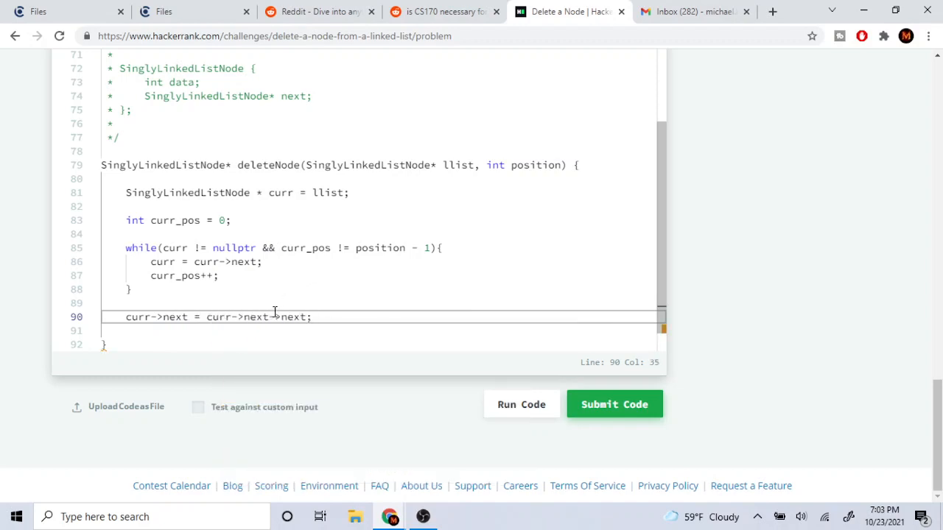
text(return)
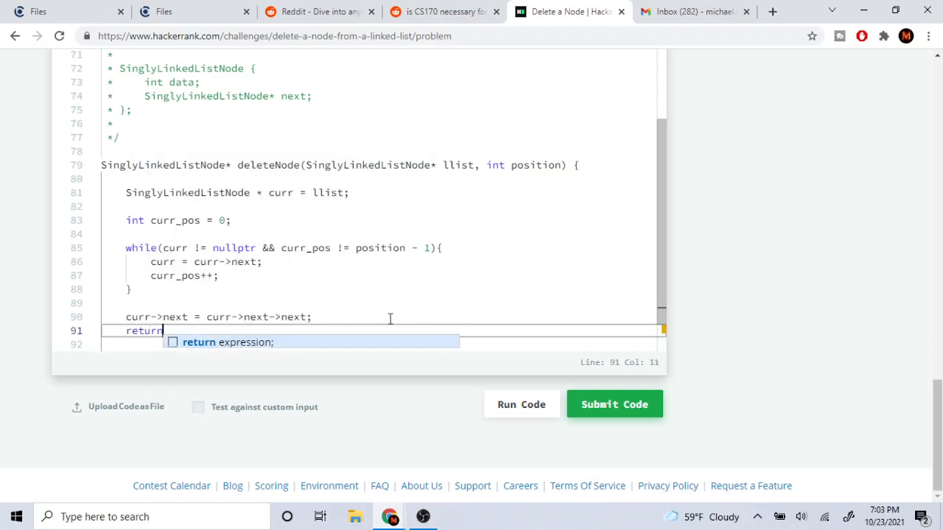
text(llist;)
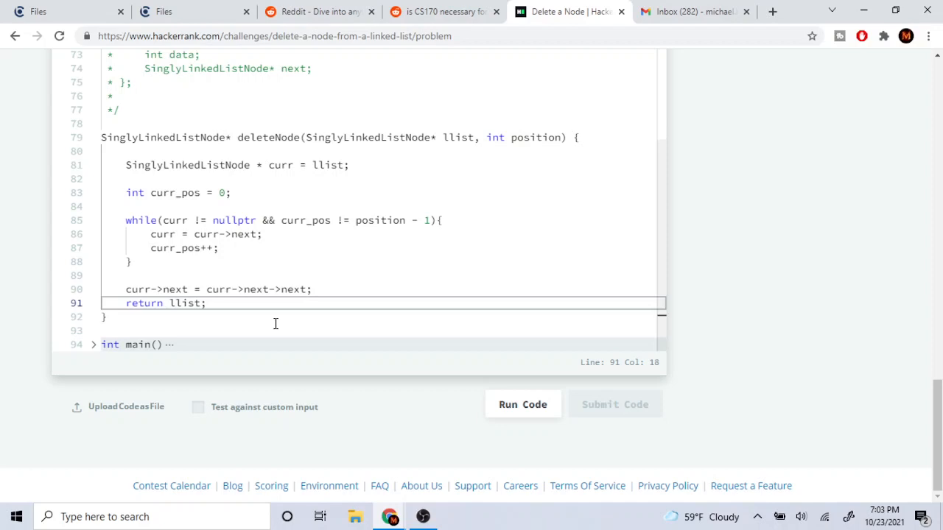
- Submit the solution and review the Segmentation Fault on test case 2
click(522, 404)
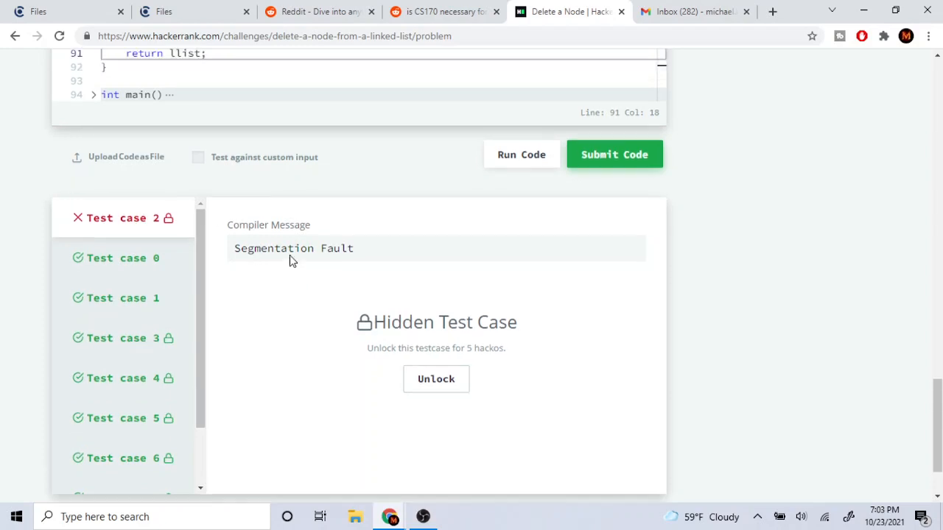
scroll(up, 3)
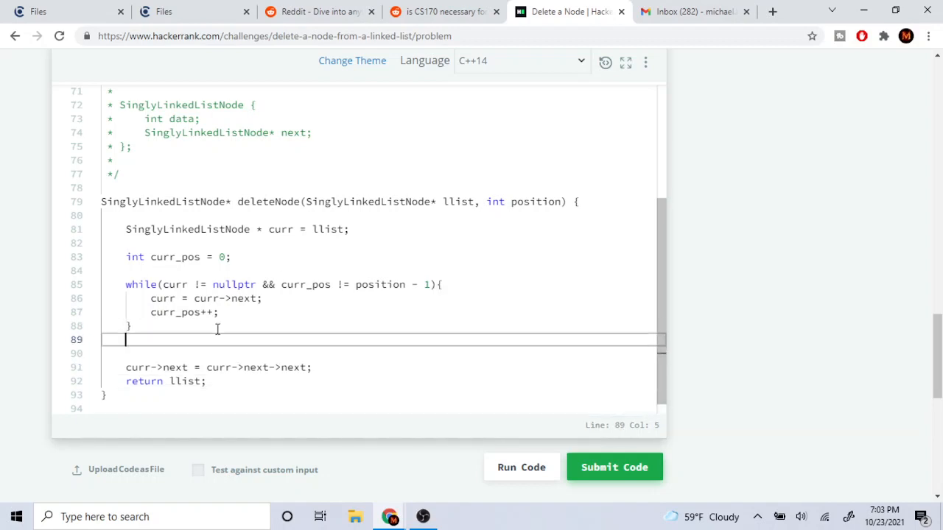
- Wrap the unlinking line in if(curr != nullptr){} and resubmit the code
text(if(curr !=)
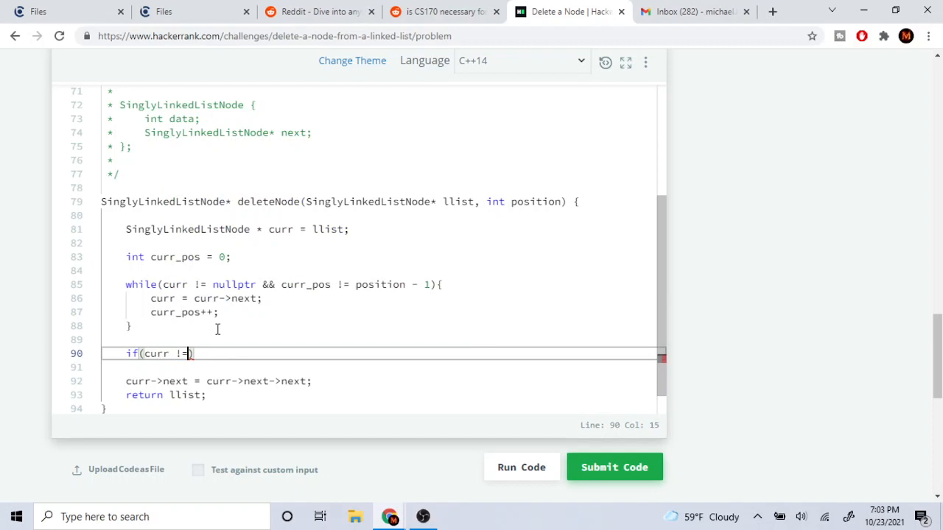
text(nullptr){})
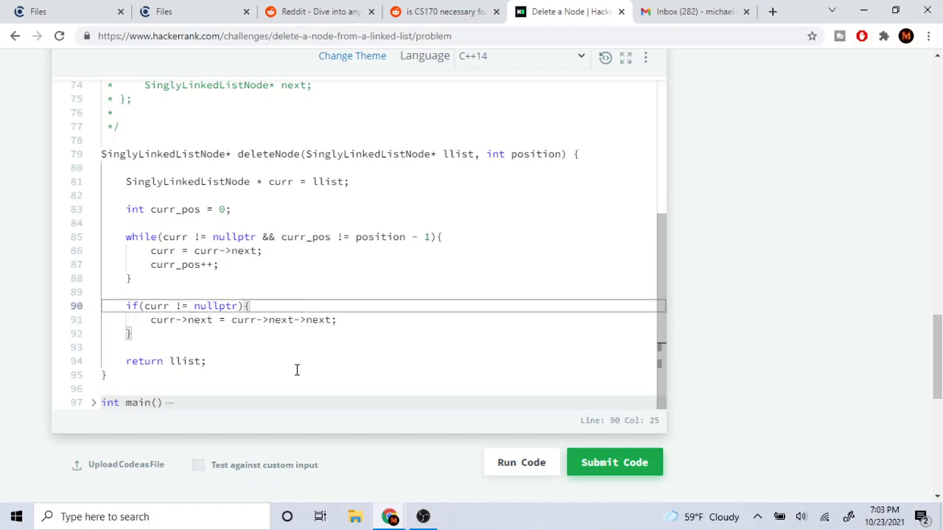
click(614, 462)
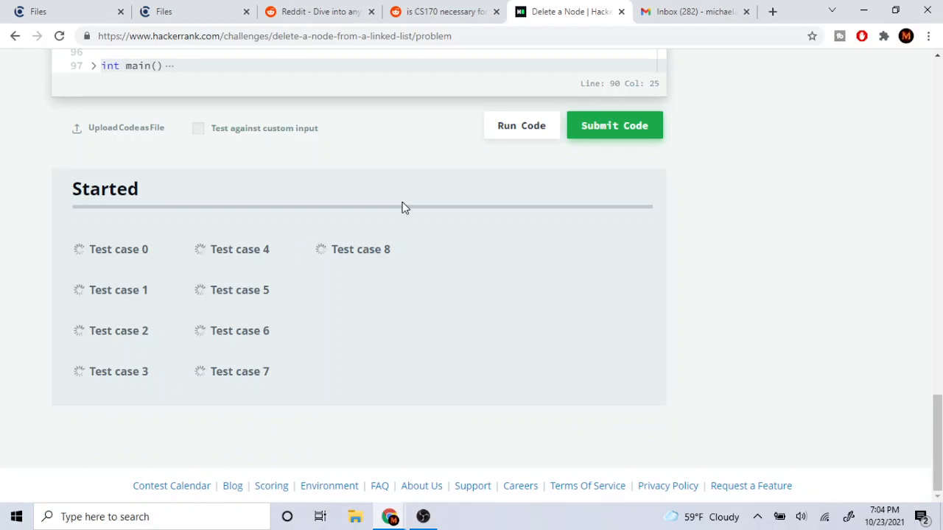
- Review the 1/9 failed Wrong Answer result and scroll back over the deleteNode code
click(613, 126)
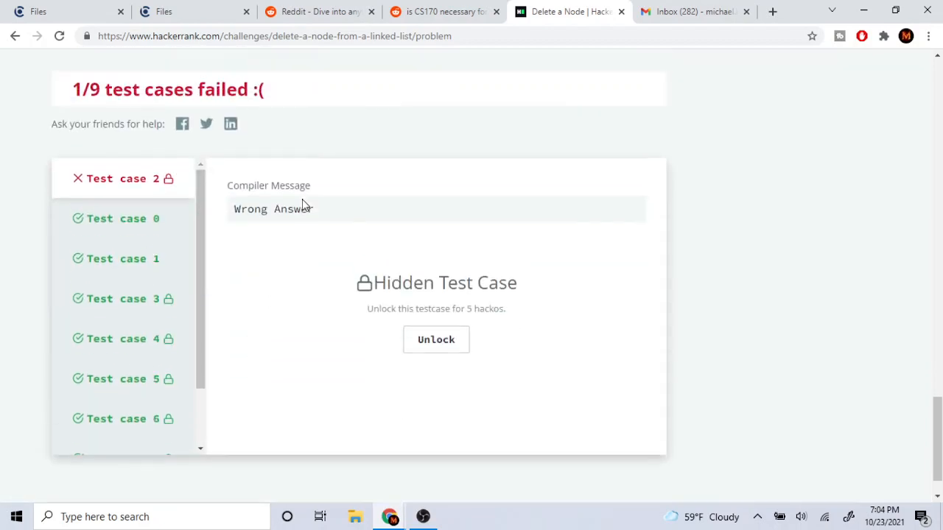
scroll(up, 3)
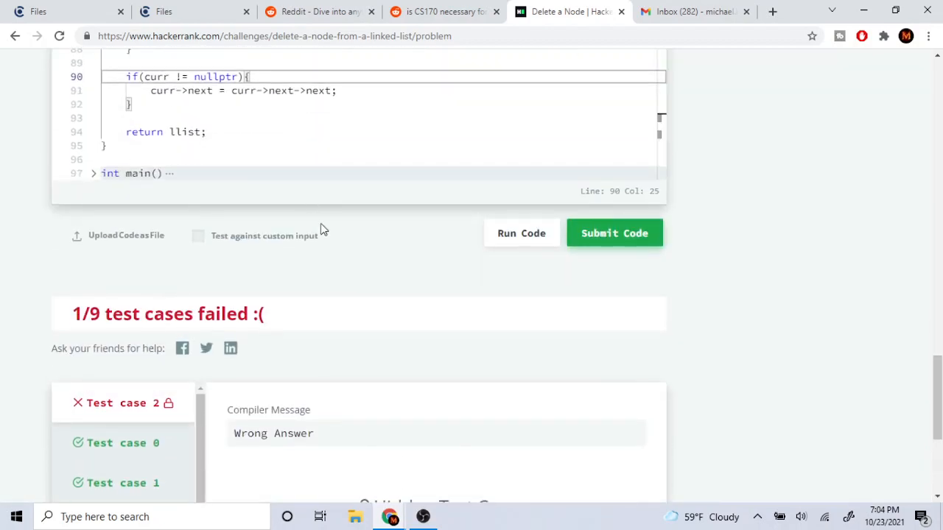
scroll(up, 3)
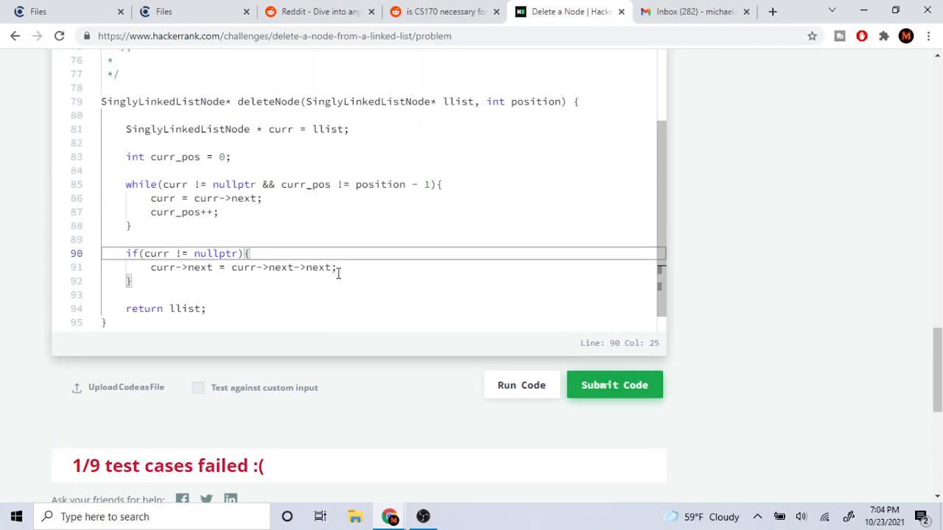
scroll(down, 3)
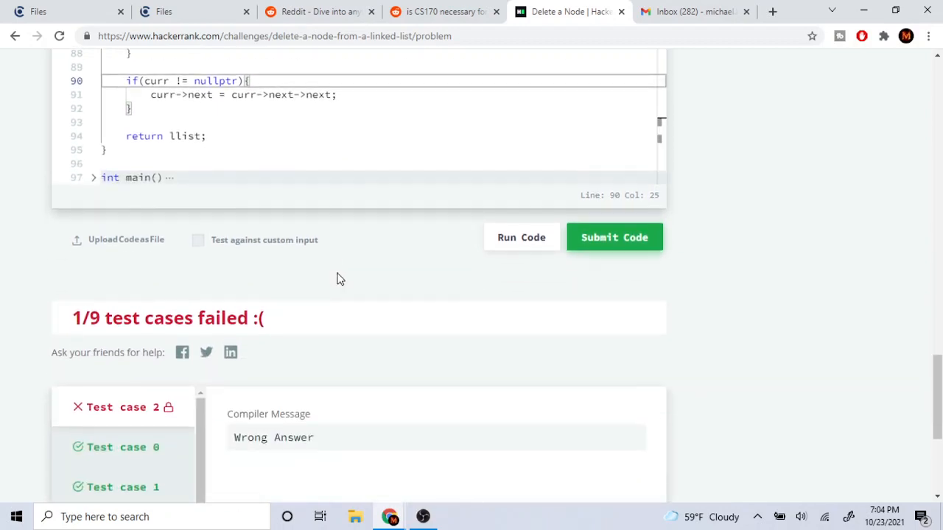
scroll(up, 3)
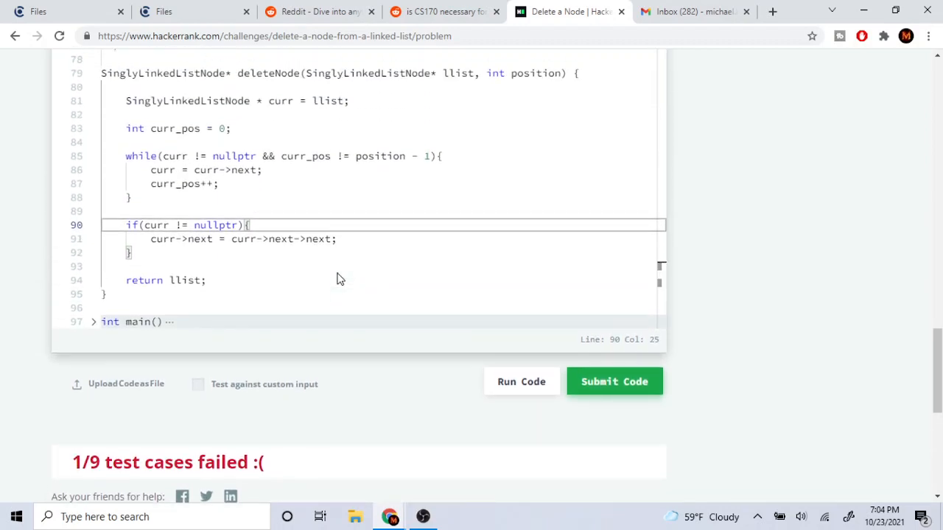
scroll(up, 3)
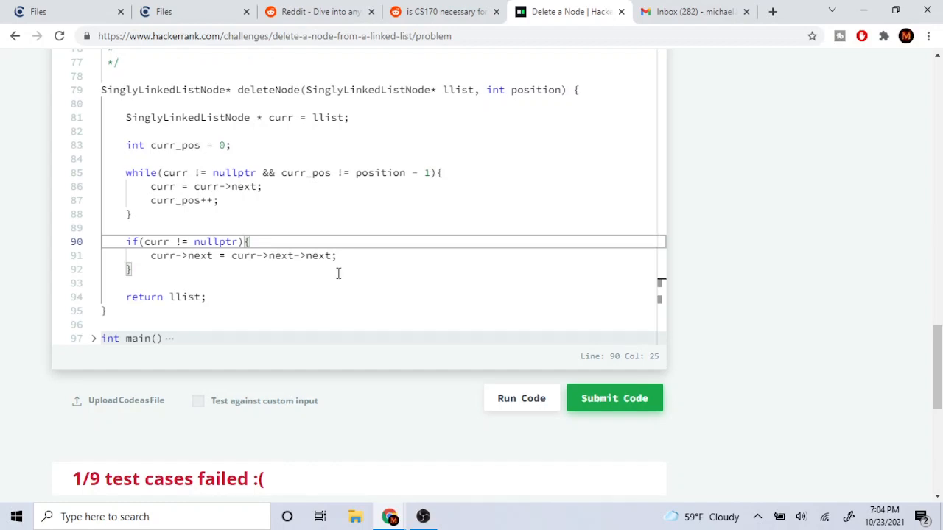
mouse_move(318, 256)
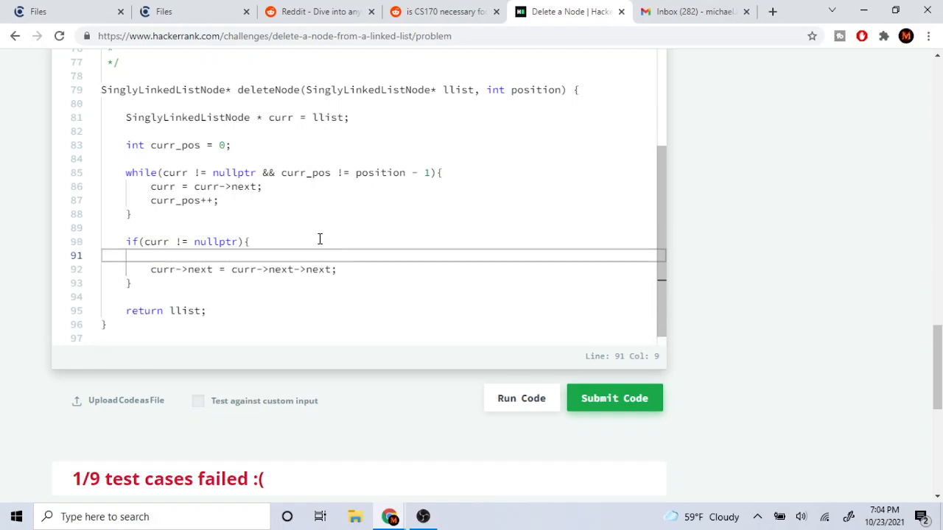
- Make the condition if(curr != nullptr && curr->next->next != nullptr) before unlinking
text(if(curr))
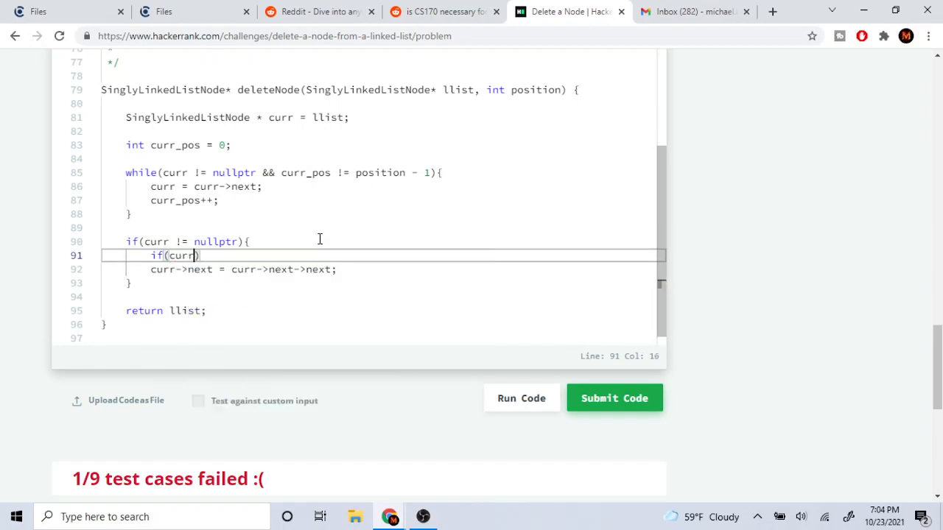
text(->next-)
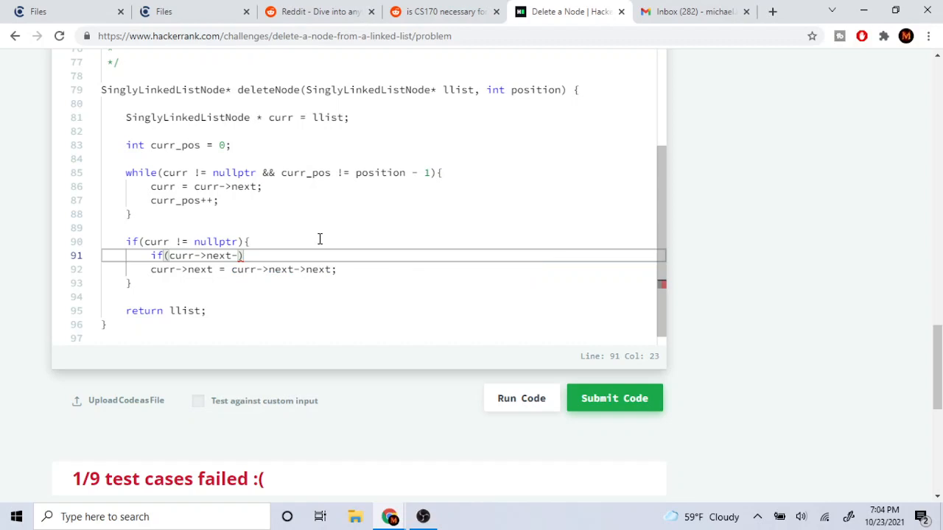
text(>next != nul)
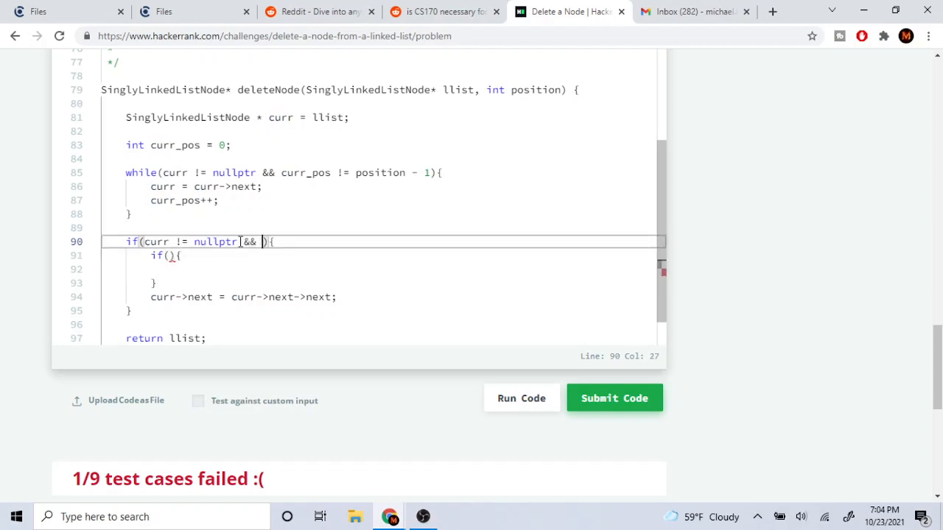
text(curr->next->next != nullptr)
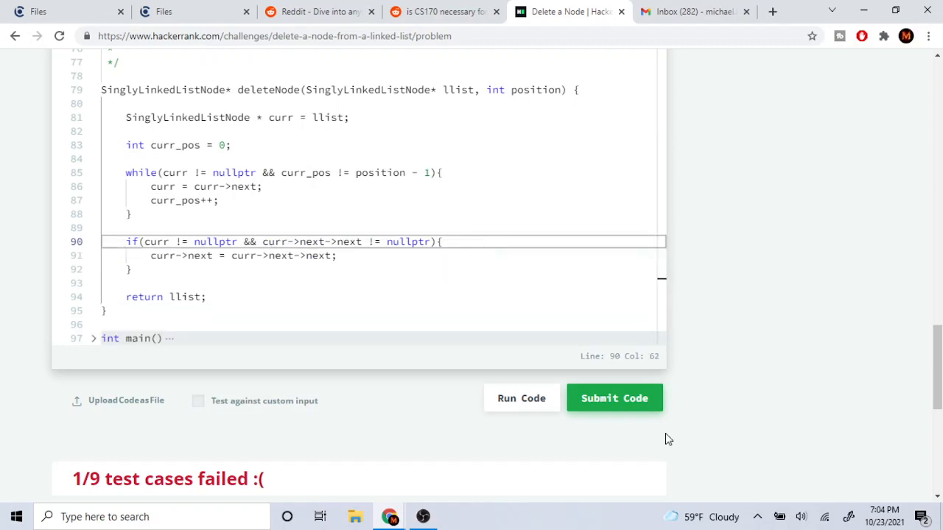
click(615, 398)
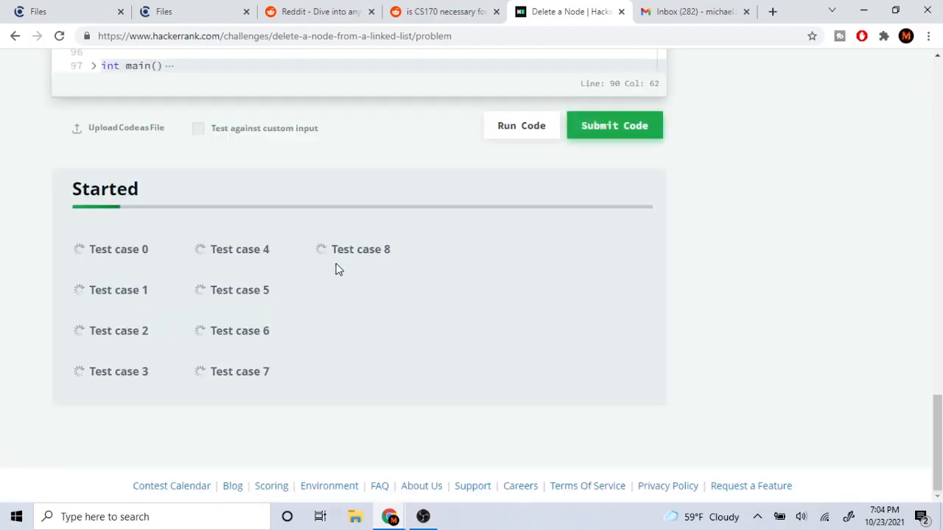
click(614, 125)
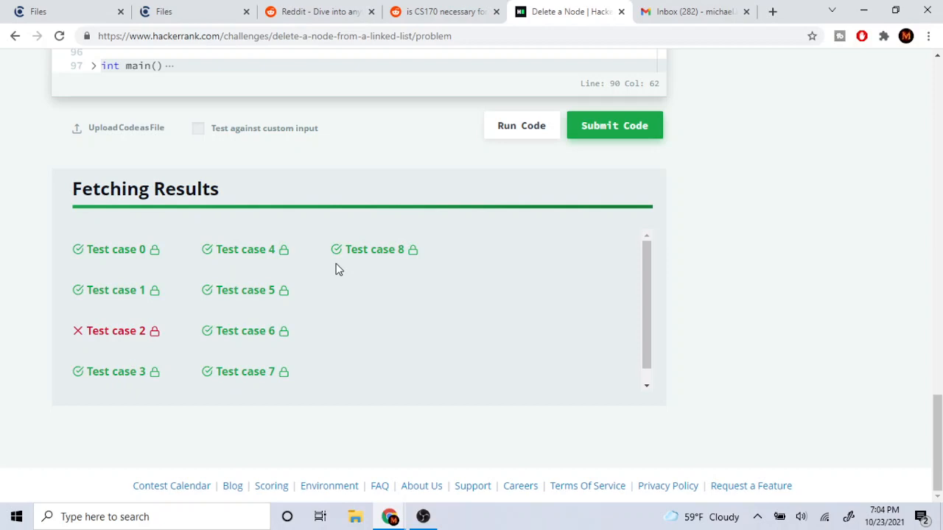
mouse_move(115, 330)
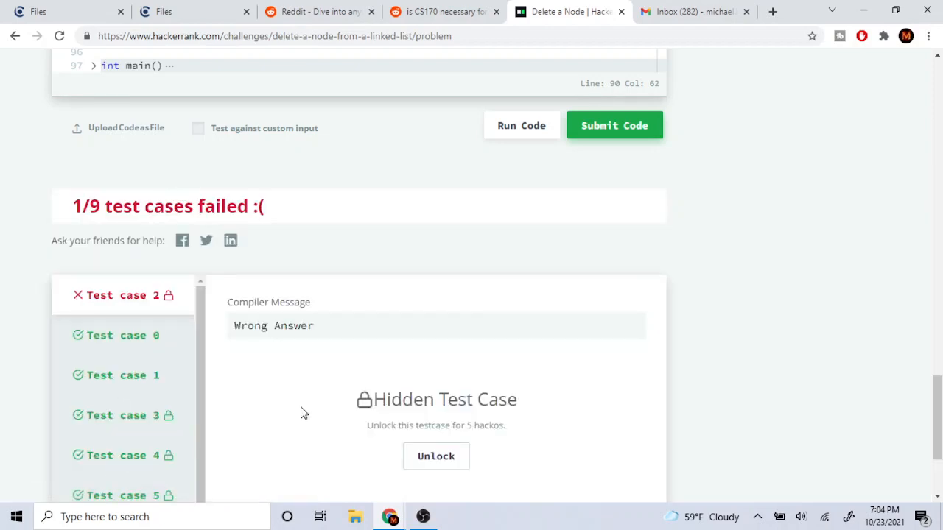
scroll(down, 3)
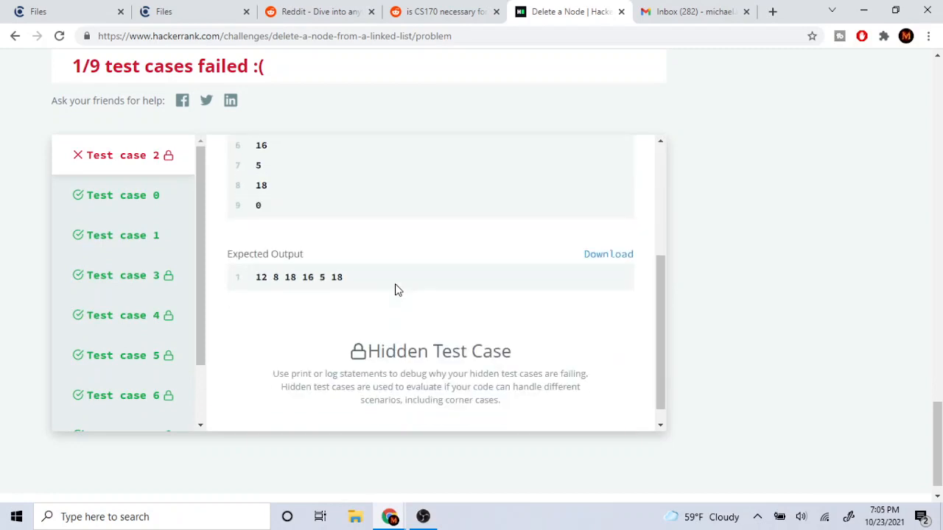
scroll(up, 3)
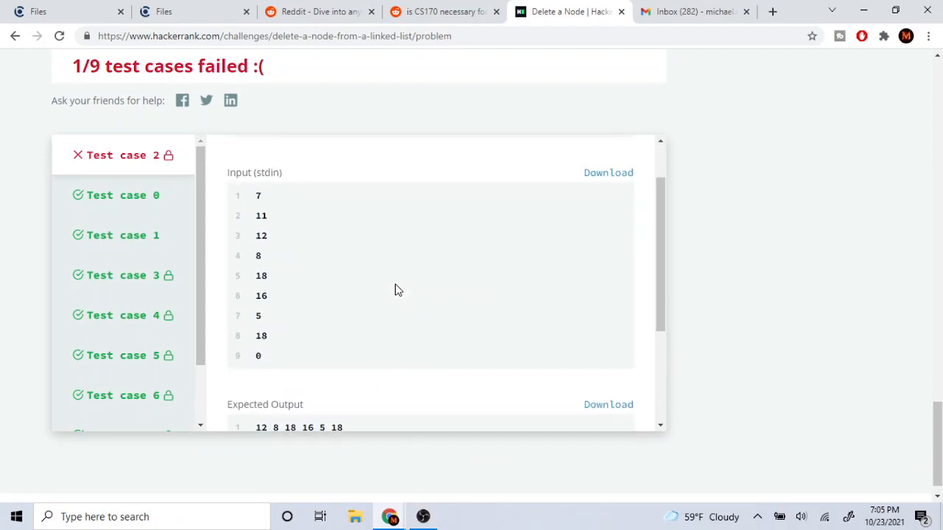
scroll(down, 3)
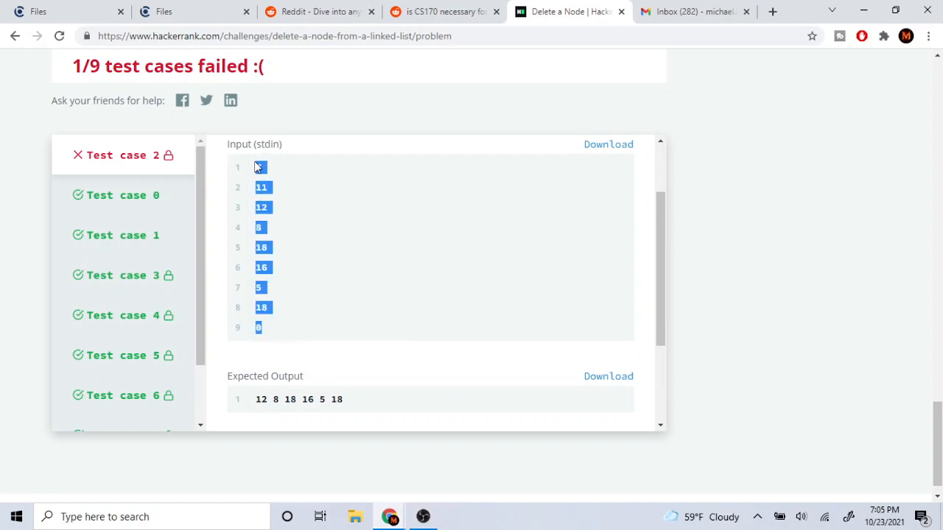
scroll(up, 3)
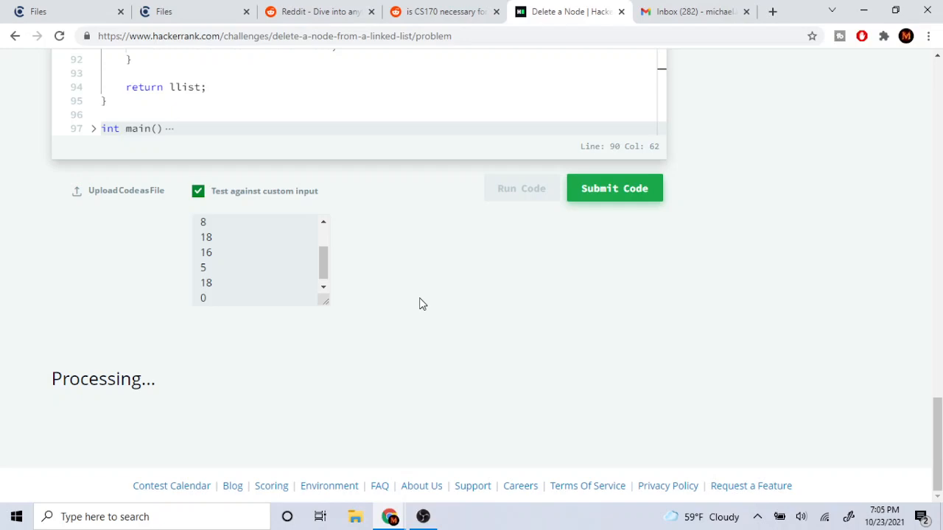
mouse_move(352, 301)
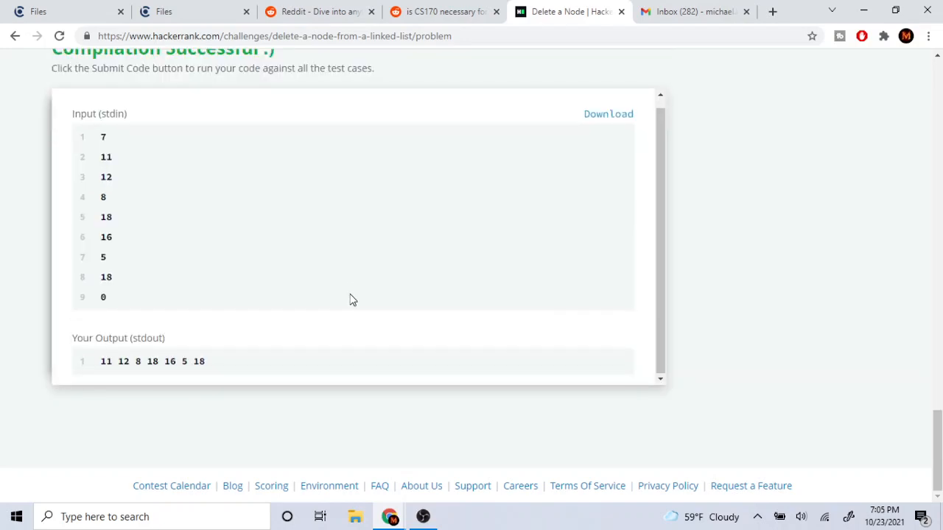
mouse_move(336, 272)
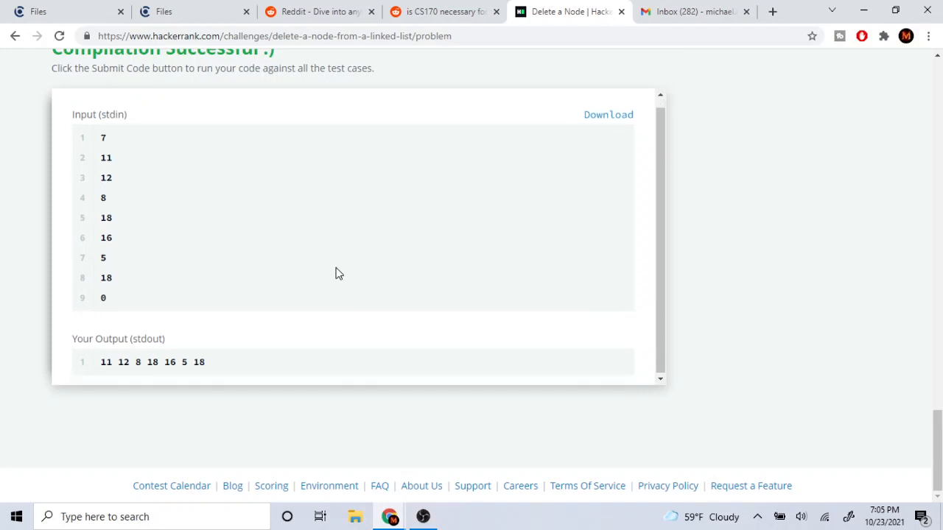
mouse_move(159, 254)
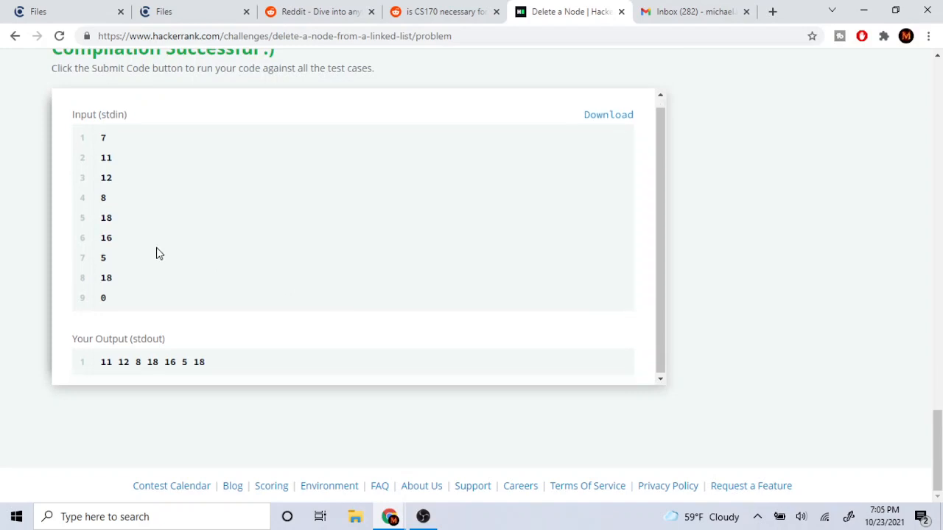
mouse_move(115, 300)
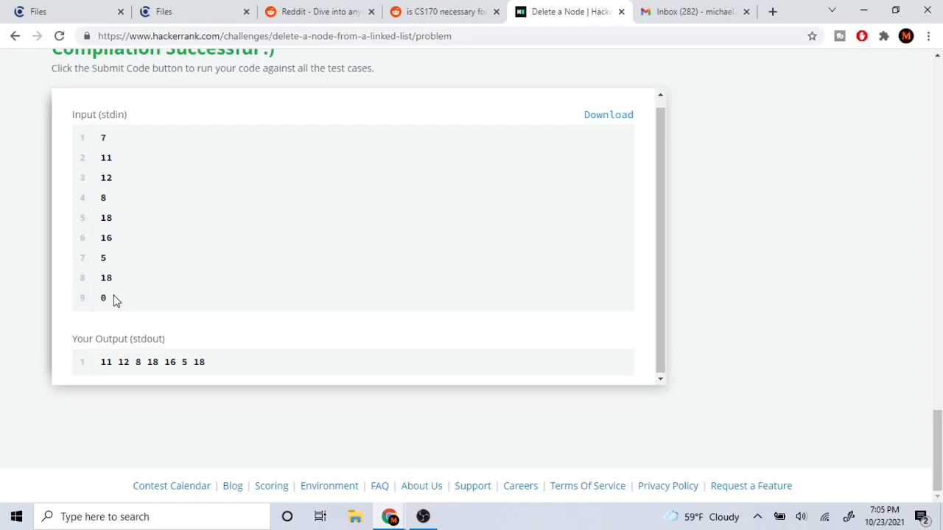
scroll(up, 3)
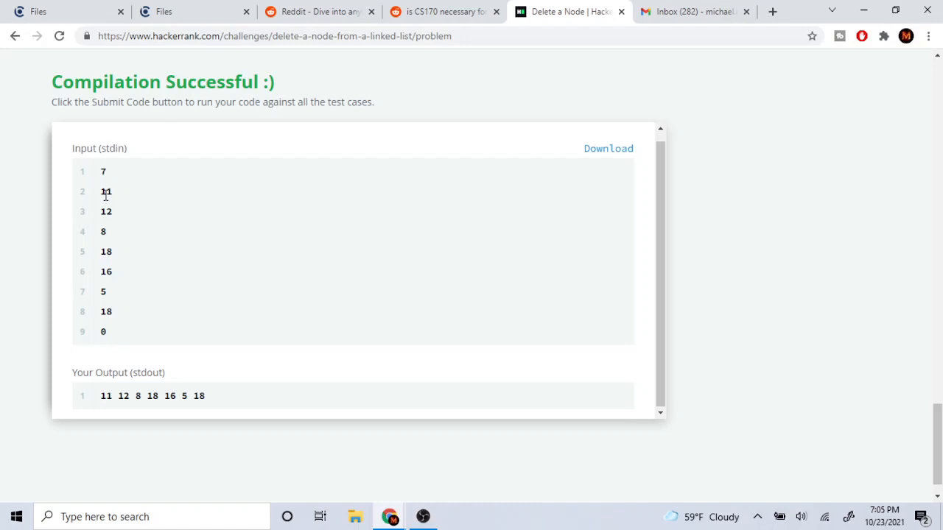
mouse_move(109, 209)
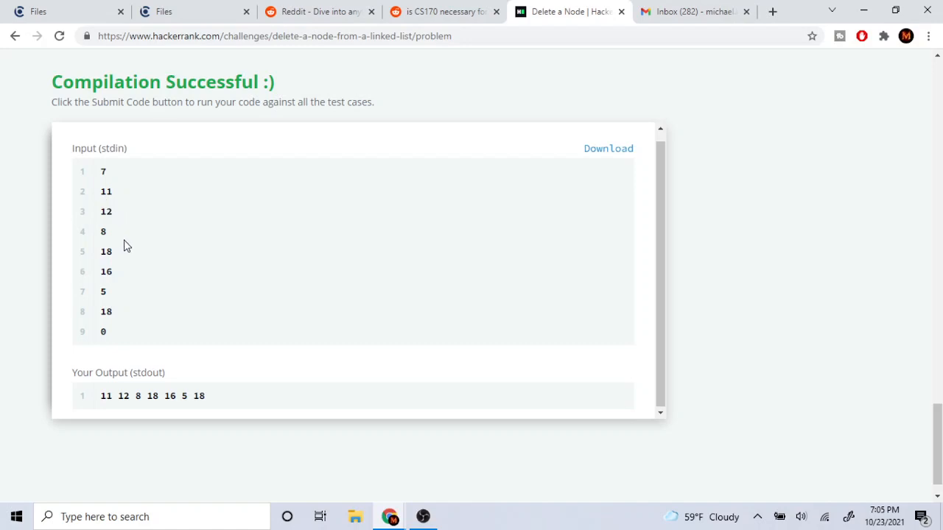
mouse_move(112, 230)
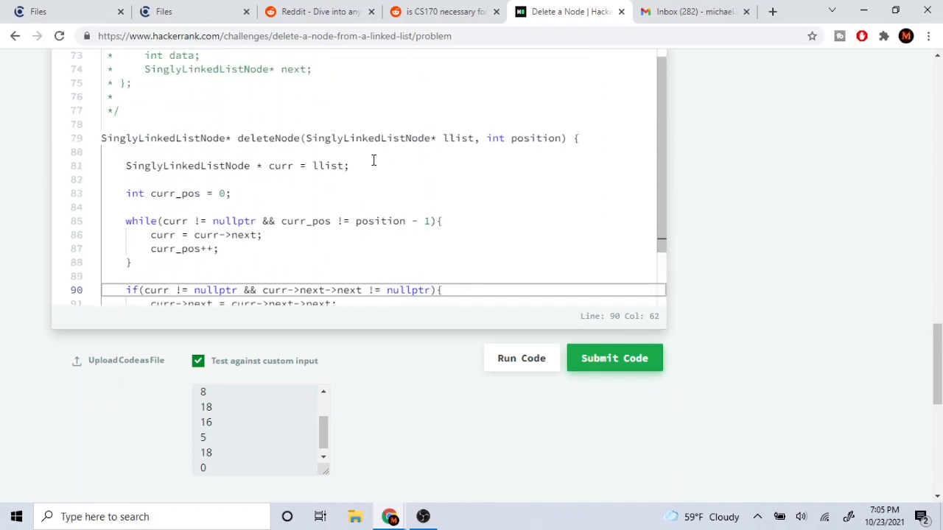
- Add a head-deletion check: if position == 0, return llist->next
text(if()
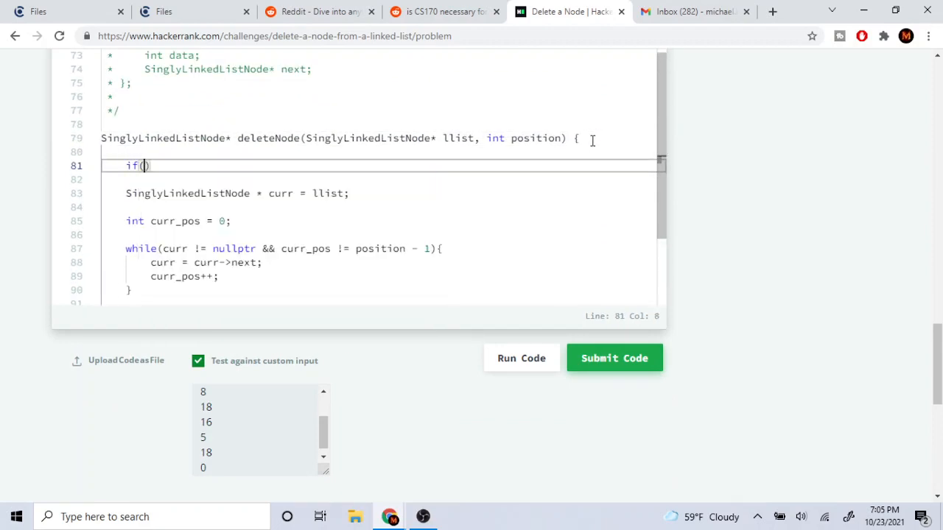
text(position == 0)
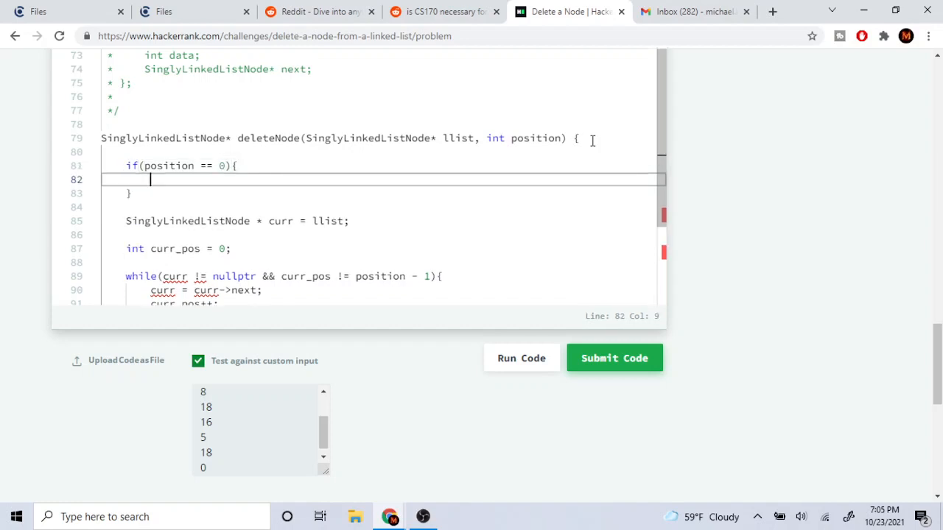
text(return llist-)
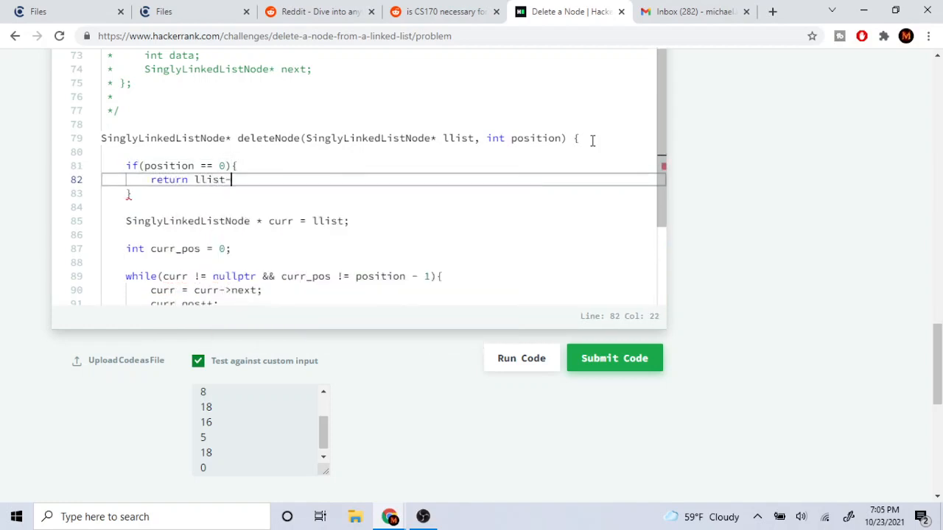
text(>next;)
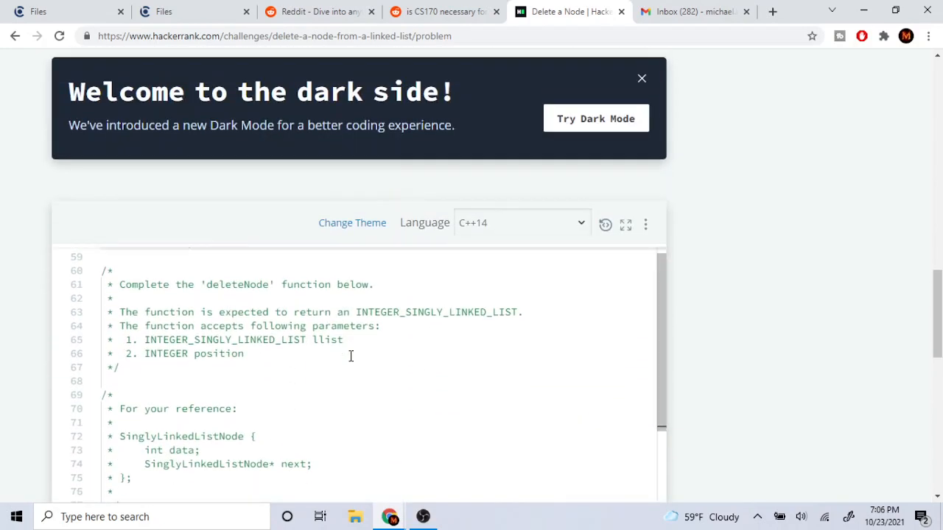
scroll(down, 3)
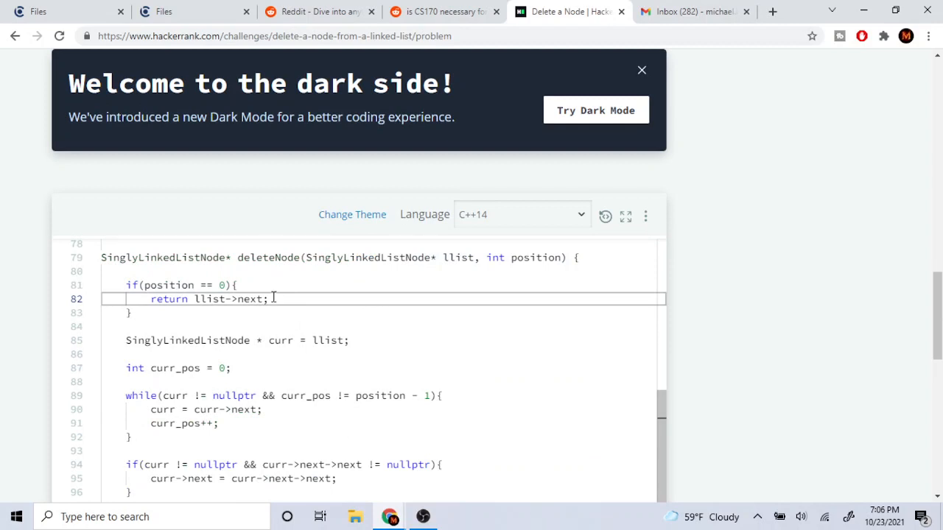
mouse_move(198, 304)
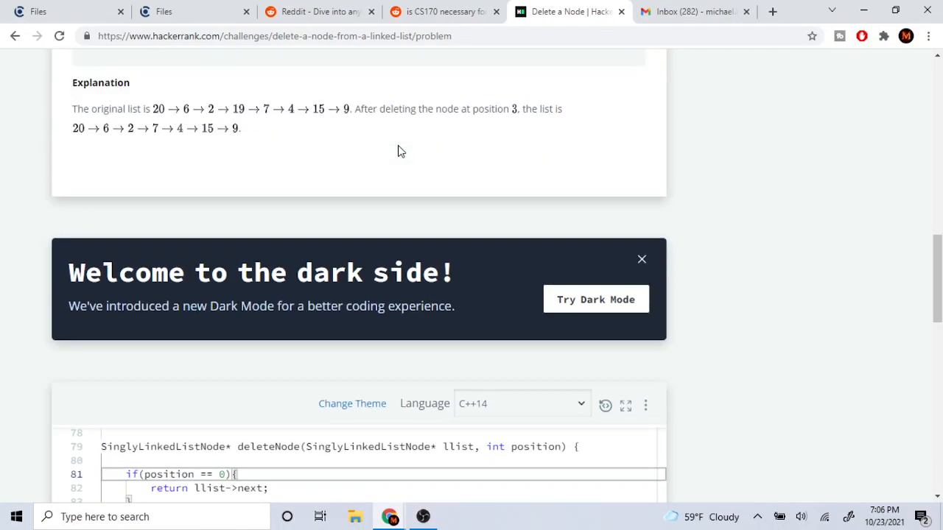
- Submit the code and view the 5.00 points results banner
scroll(up, 3)
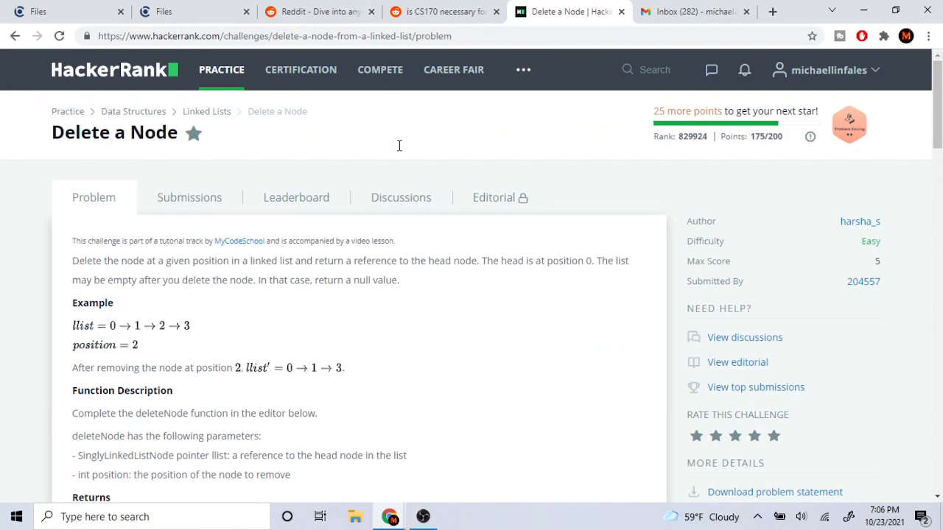
scroll(down, 3)
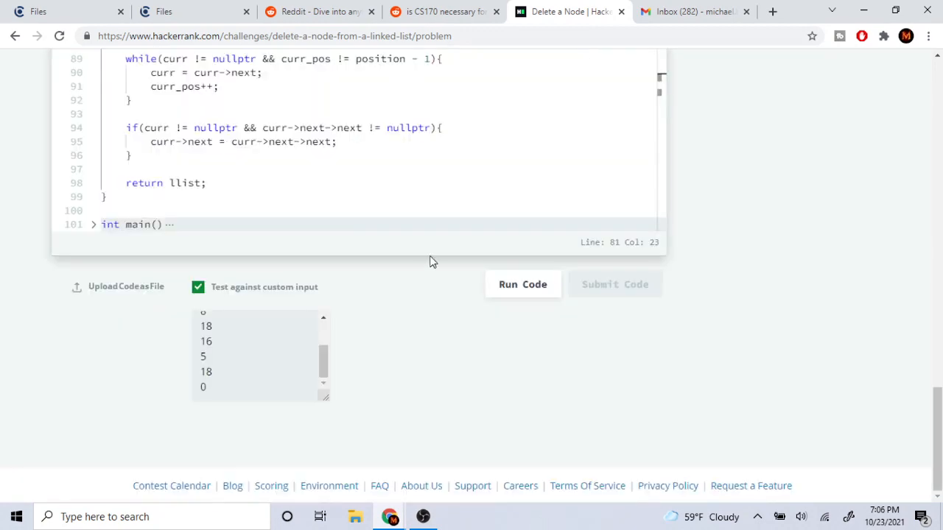
scroll(up, 3)
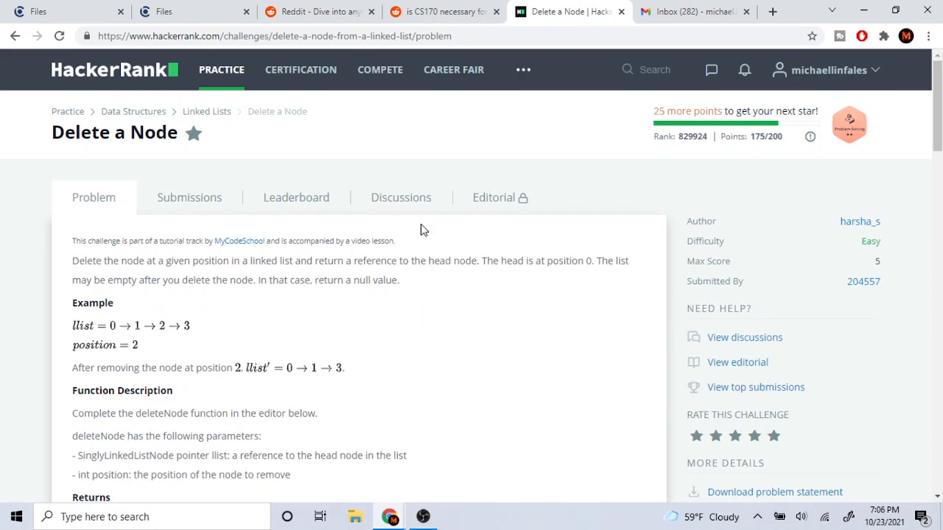
scroll(down, 3)
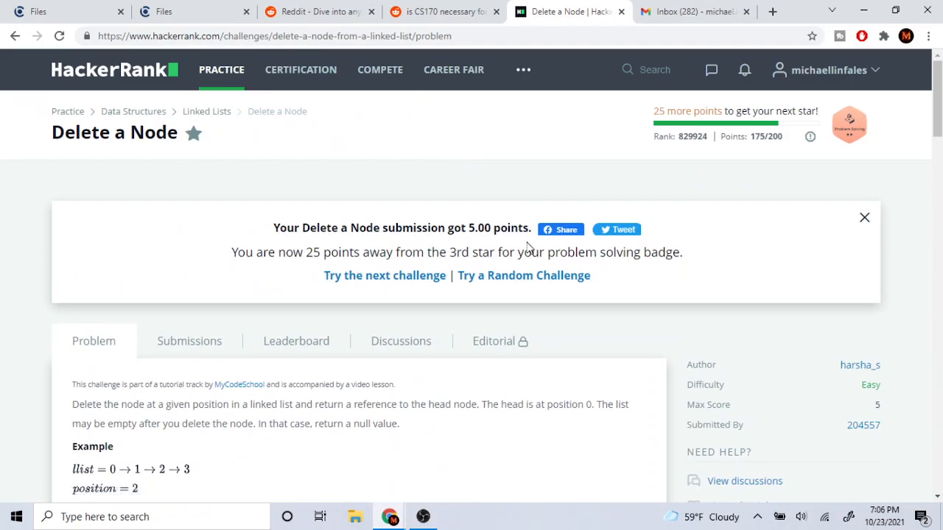
scroll(down, 3)
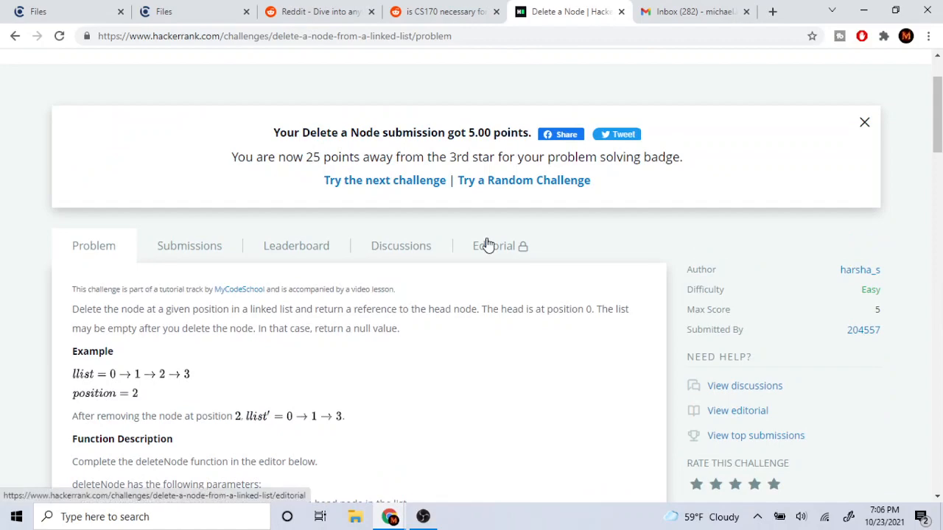
mouse_move(427, 516)
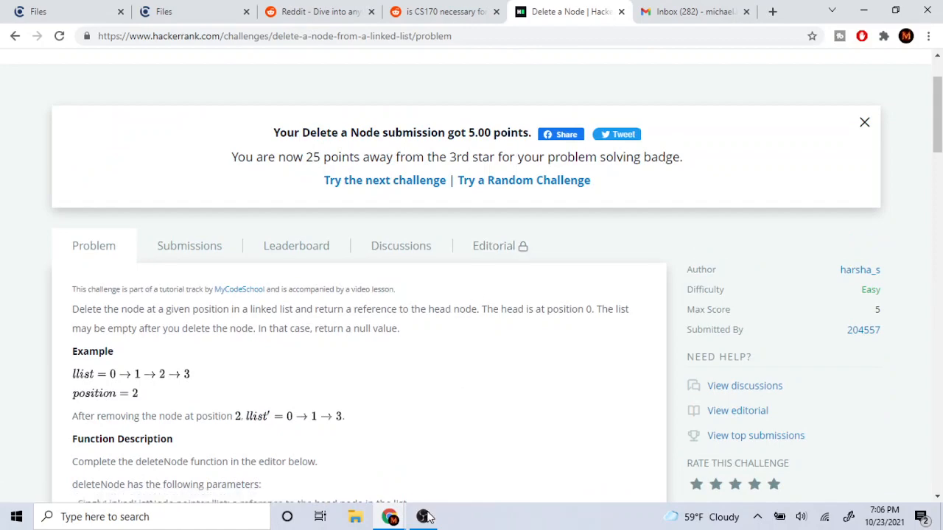